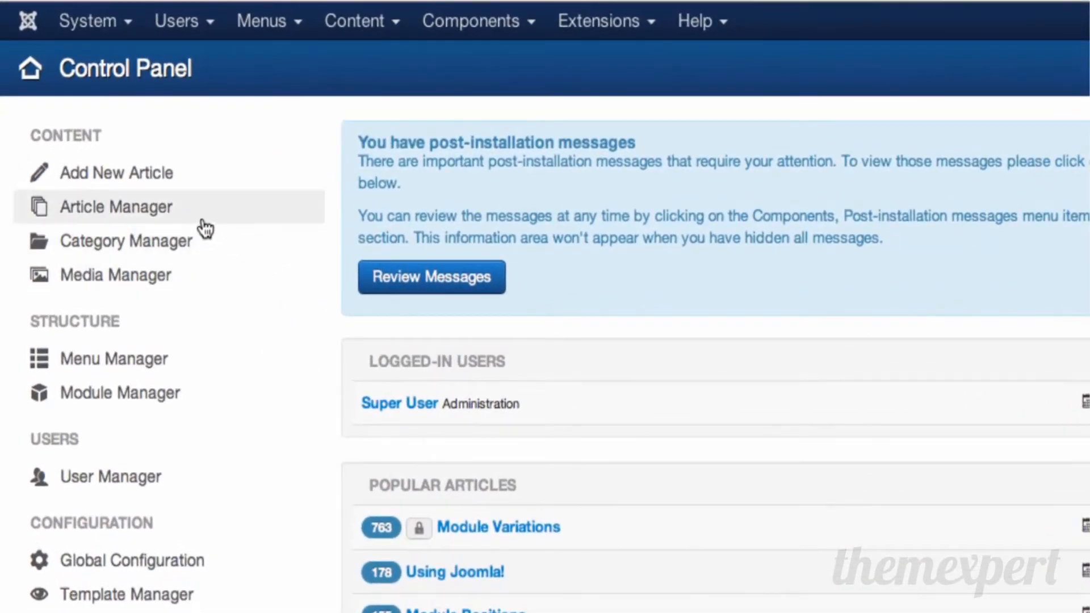
{"action": "mouse_move", "coordinate": [170, 216]}
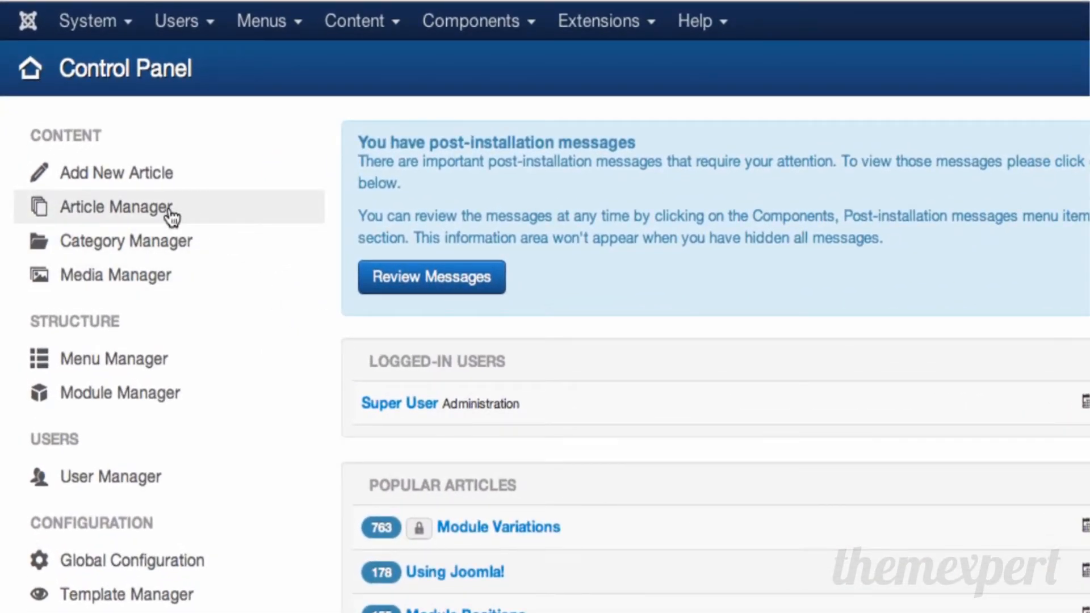
Open the Content menu to browse the article management pages.
{"action": "left_click", "coordinate": [354, 20]}
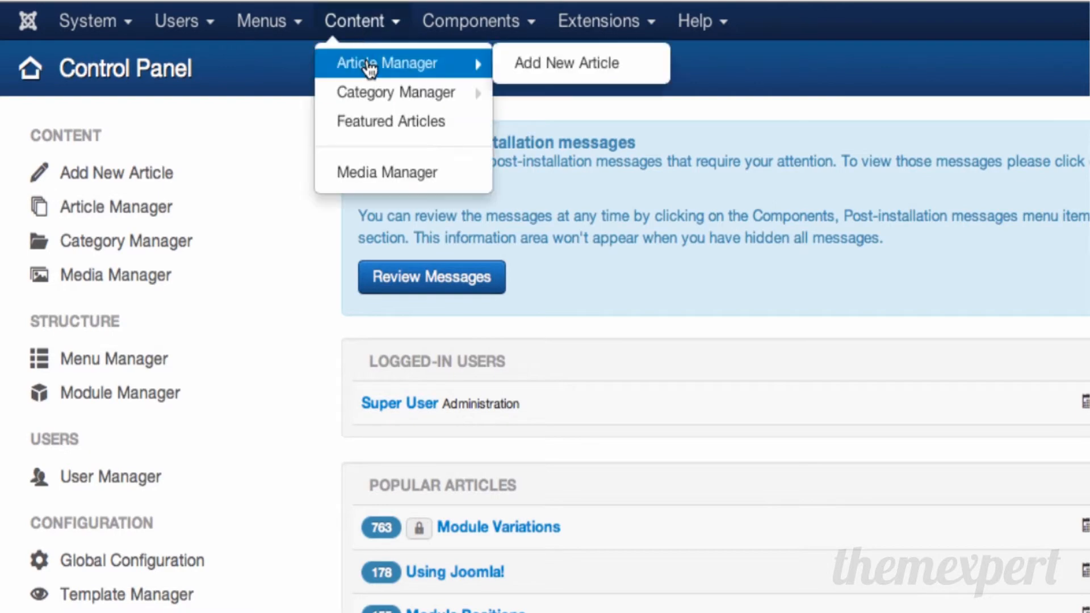
Open Article Manager and sort articles by title descending, starting with Using Joomla!
{"action": "left_click", "coordinate": [387, 63]}
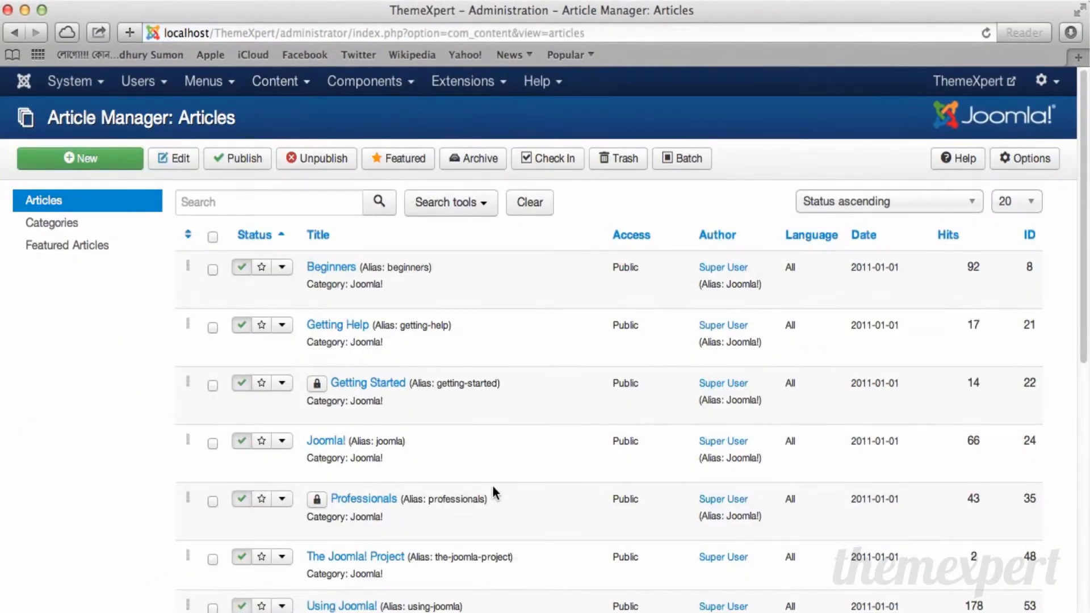
{"action": "mouse_move", "coordinate": [264, 285]}
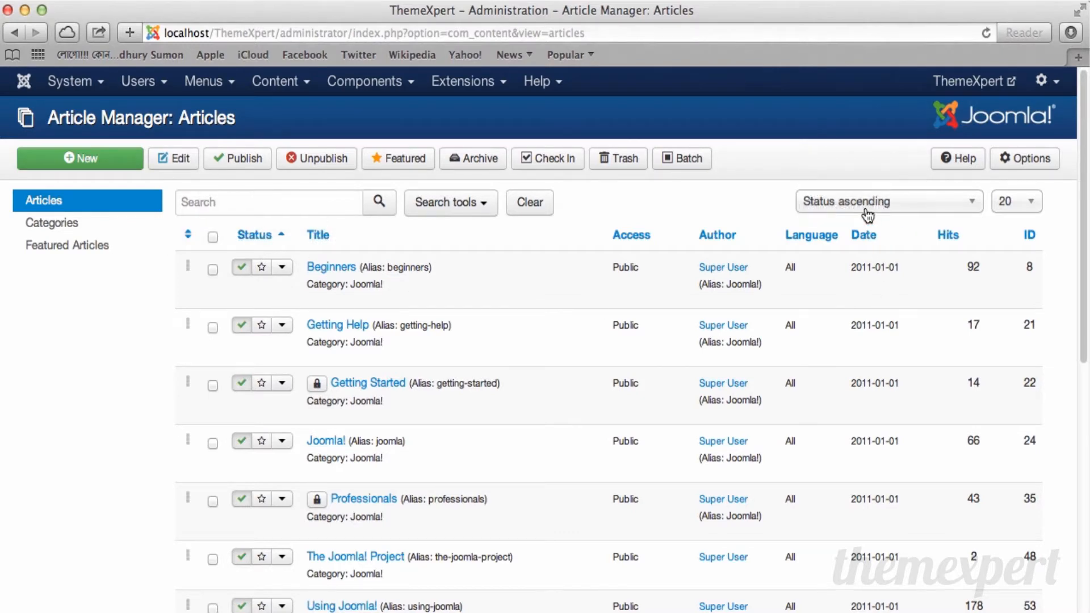
{"action": "mouse_move", "coordinate": [371, 296]}
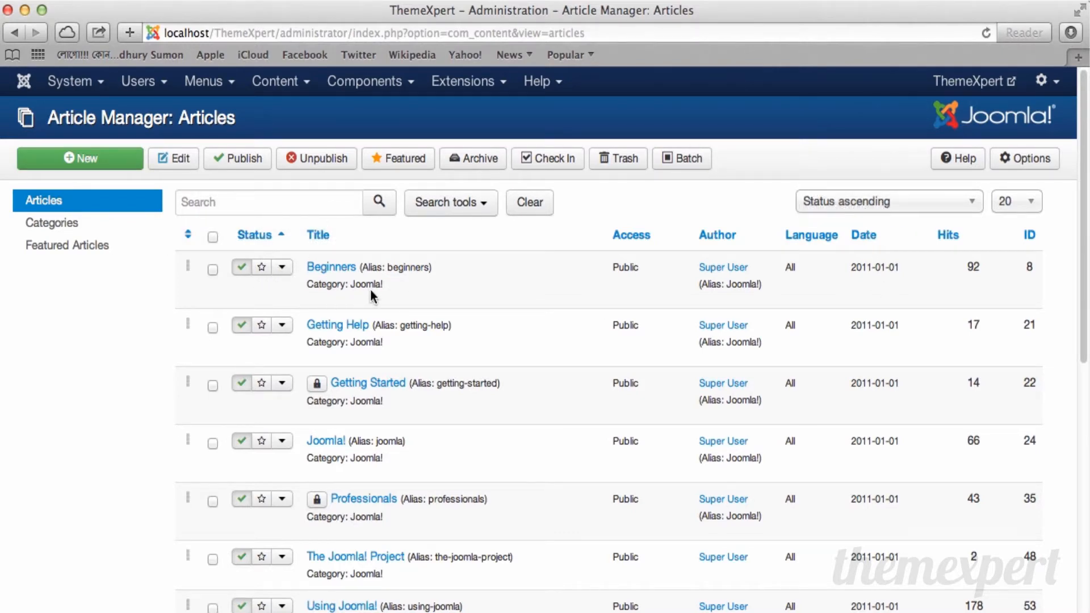
{"action": "mouse_move", "coordinate": [317, 235]}
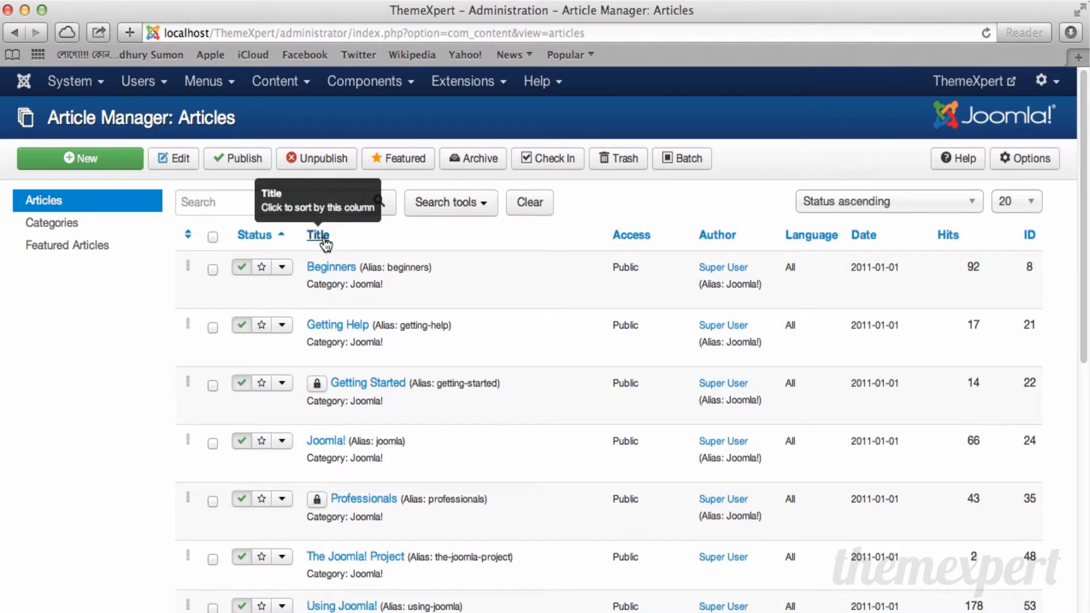
{"action": "left_click", "coordinate": [317, 235]}
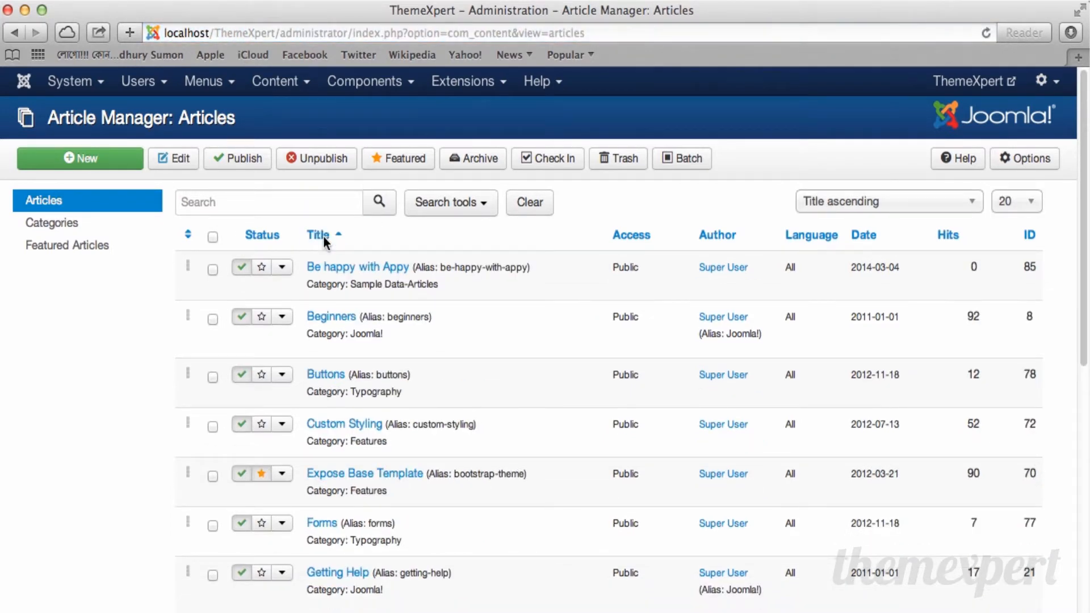
{"action": "mouse_move", "coordinate": [319, 234]}
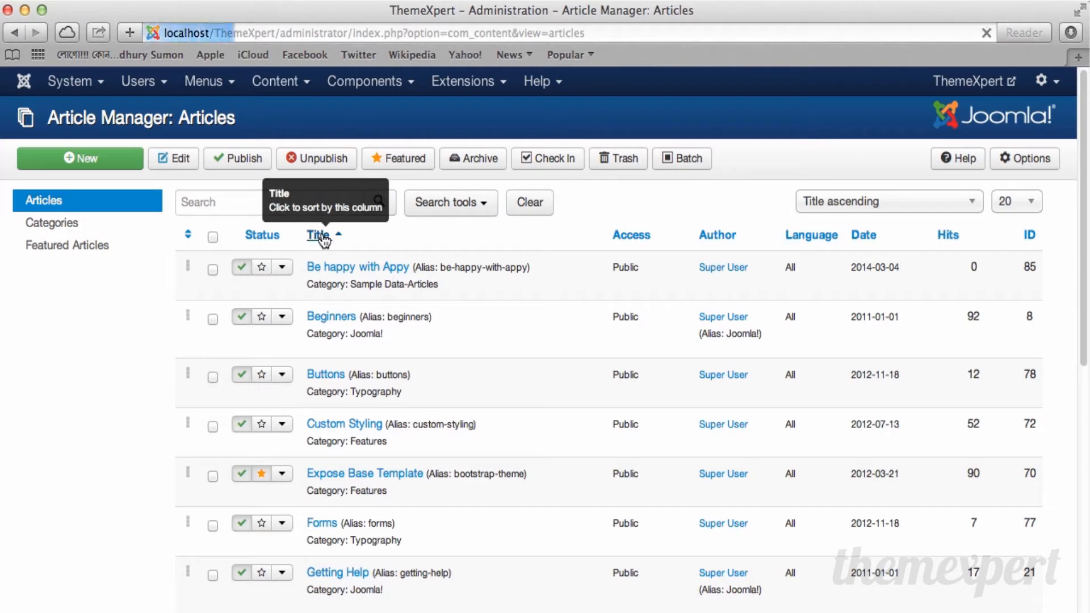
{"action": "left_click", "coordinate": [318, 235]}
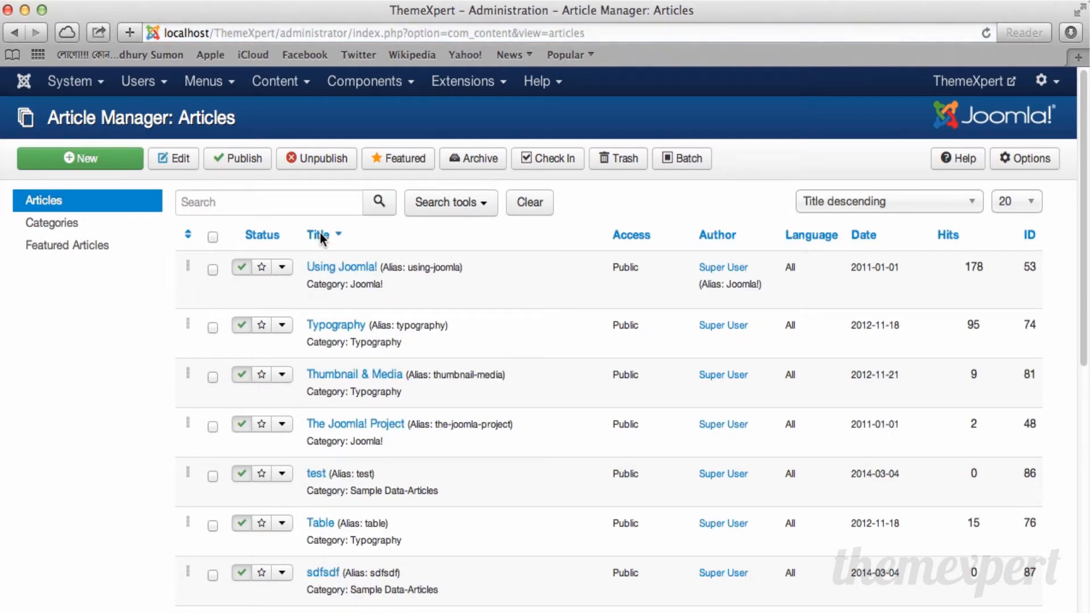
{"action": "mouse_move", "coordinate": [657, 271]}
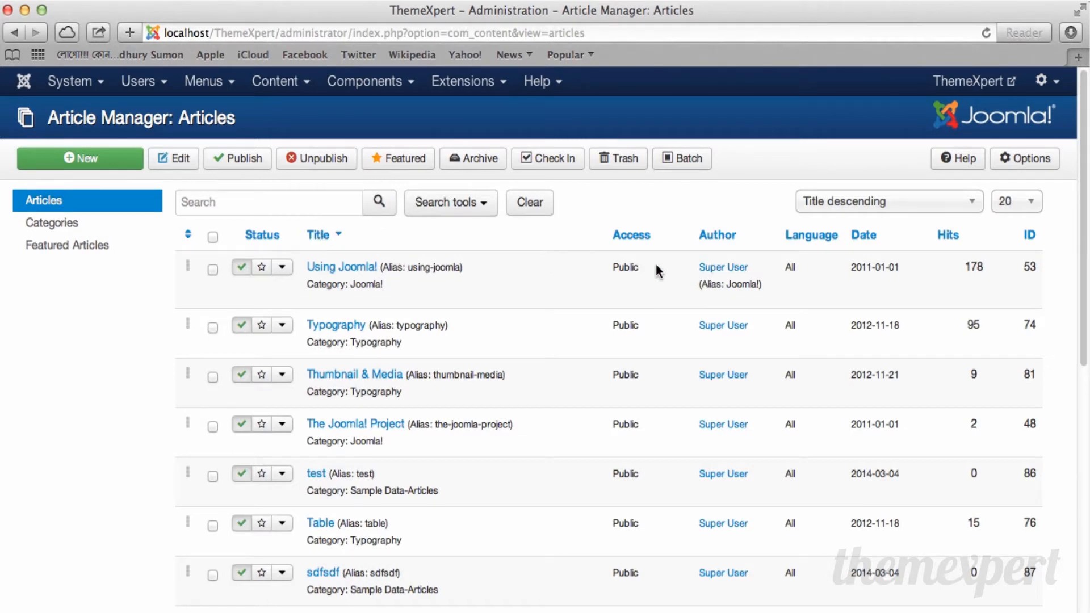
{"action": "mouse_move", "coordinate": [631, 235]}
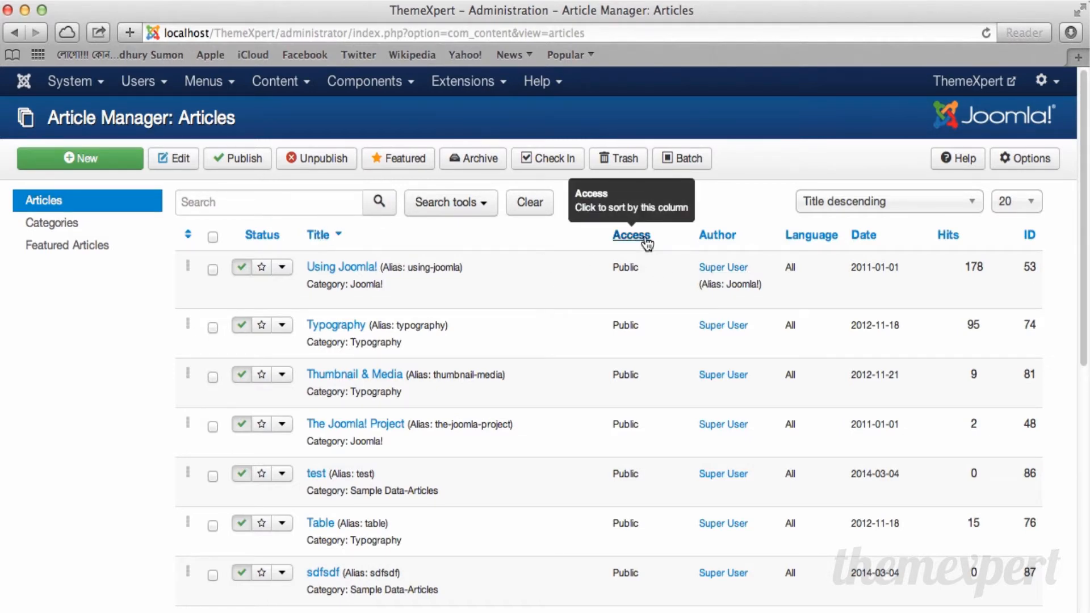
{"action": "mouse_move", "coordinate": [717, 235]}
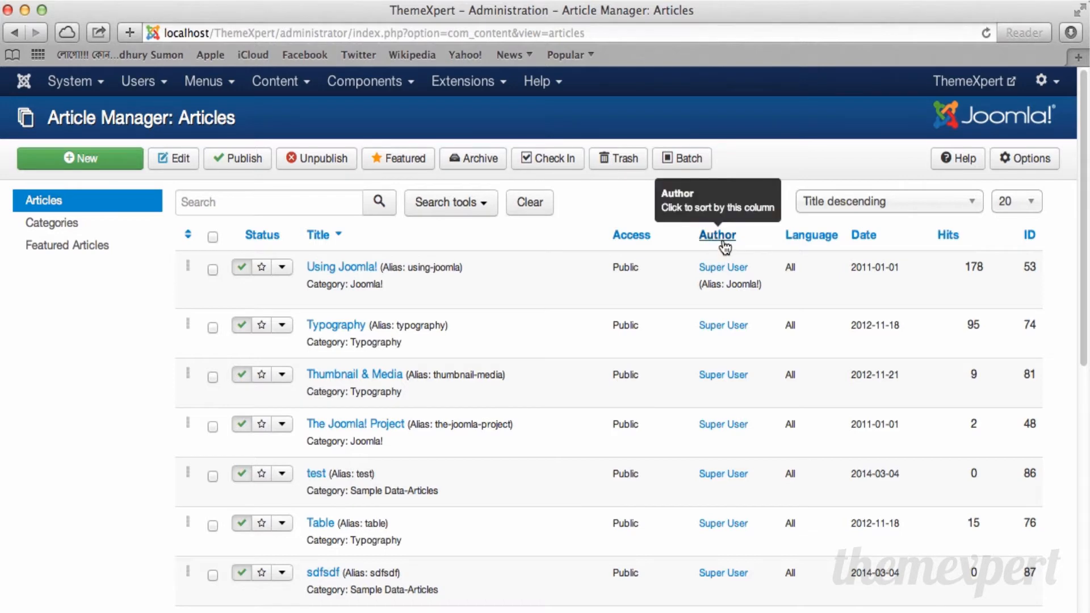
{"action": "mouse_move", "coordinate": [852, 245]}
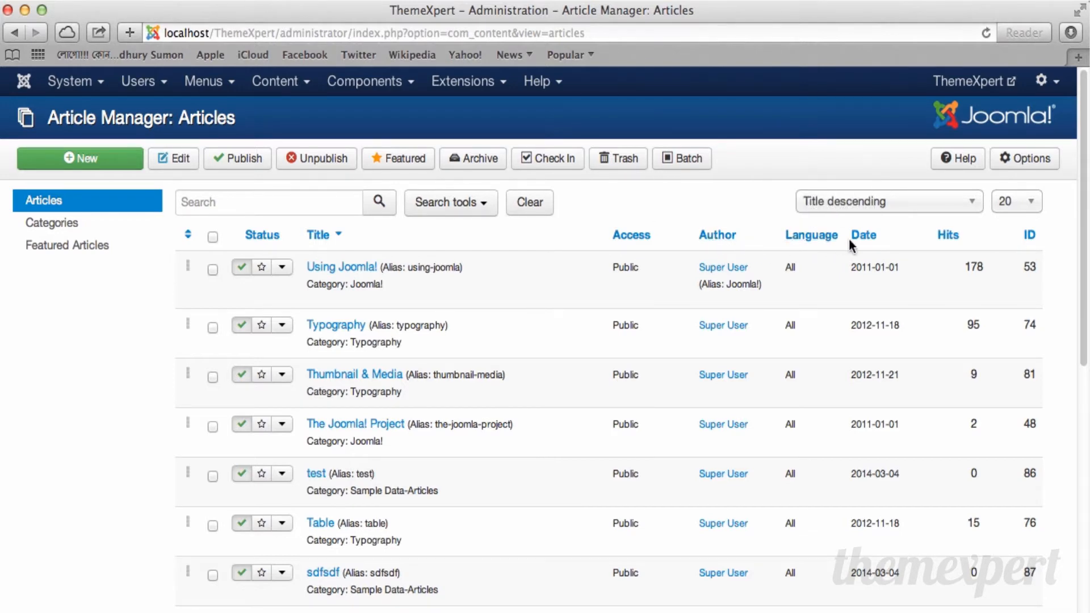
{"action": "mouse_move", "coordinate": [864, 235]}
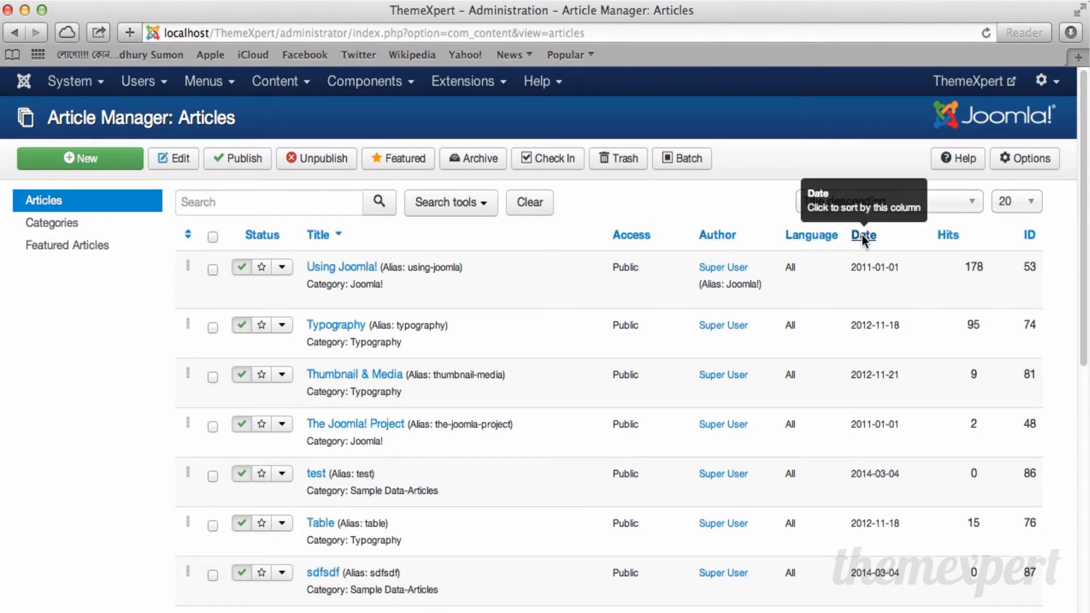
{"action": "mouse_move", "coordinate": [588, 485]}
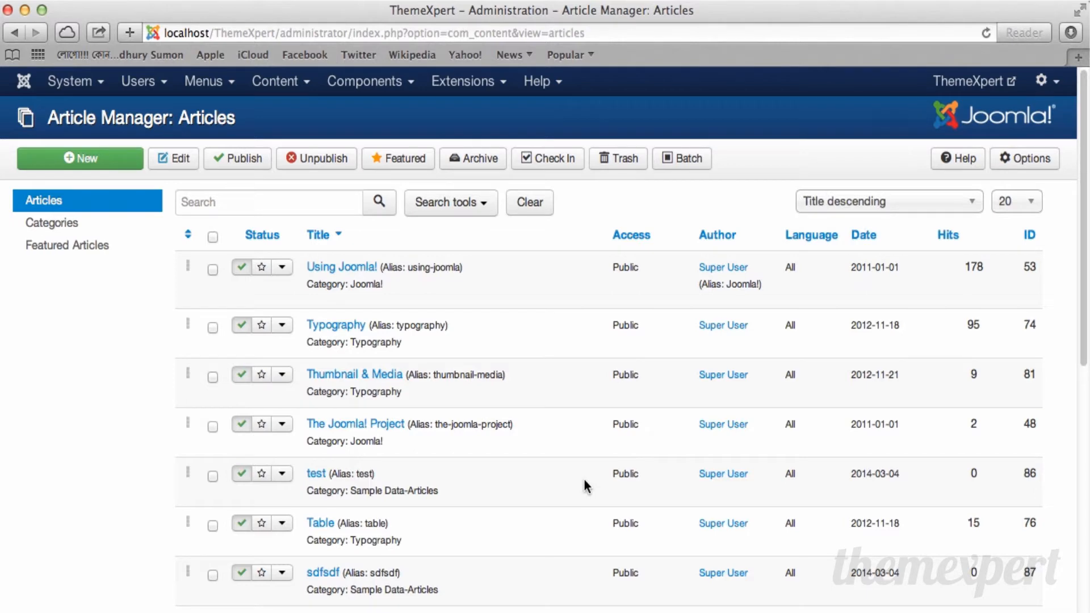
Search articles for 'joomla' to show the three matching articles.
{"action": "left_click", "coordinate": [278, 202]}
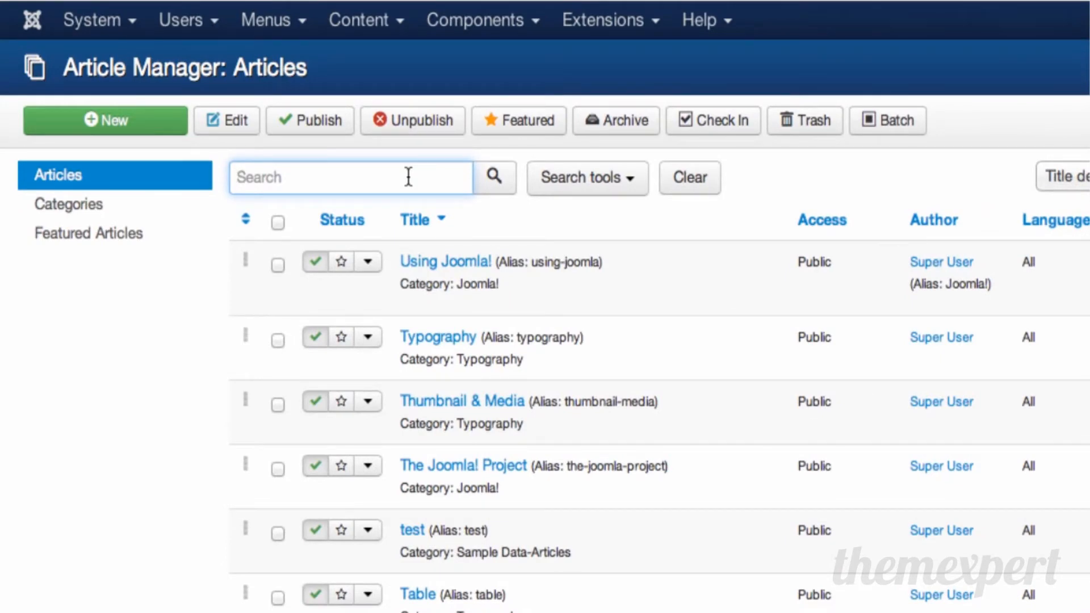
{"action": "type", "text": "i"}
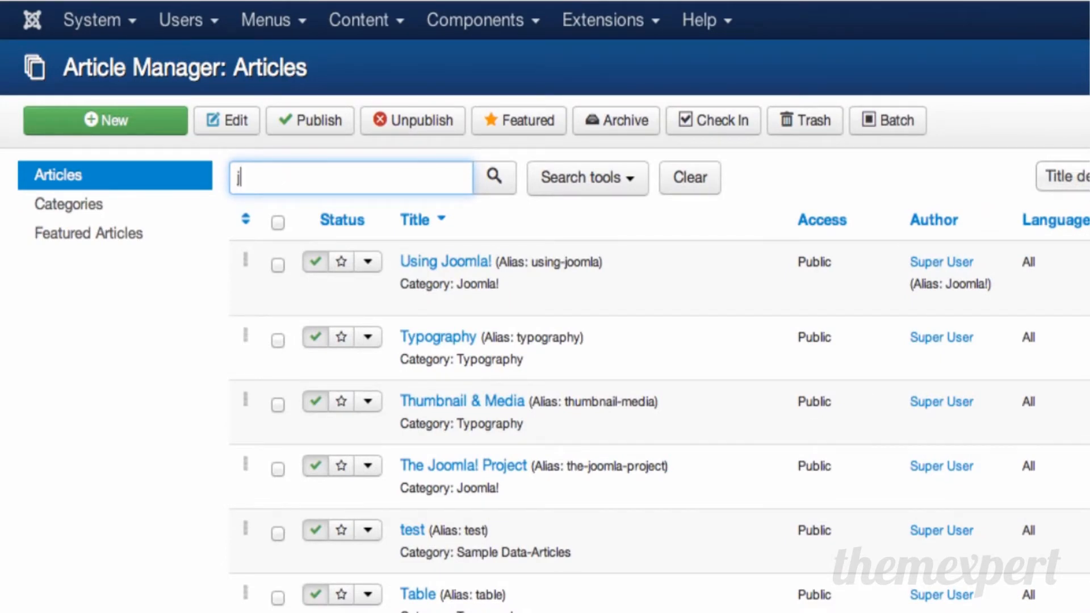
{"action": "type", "text": "joomla"}
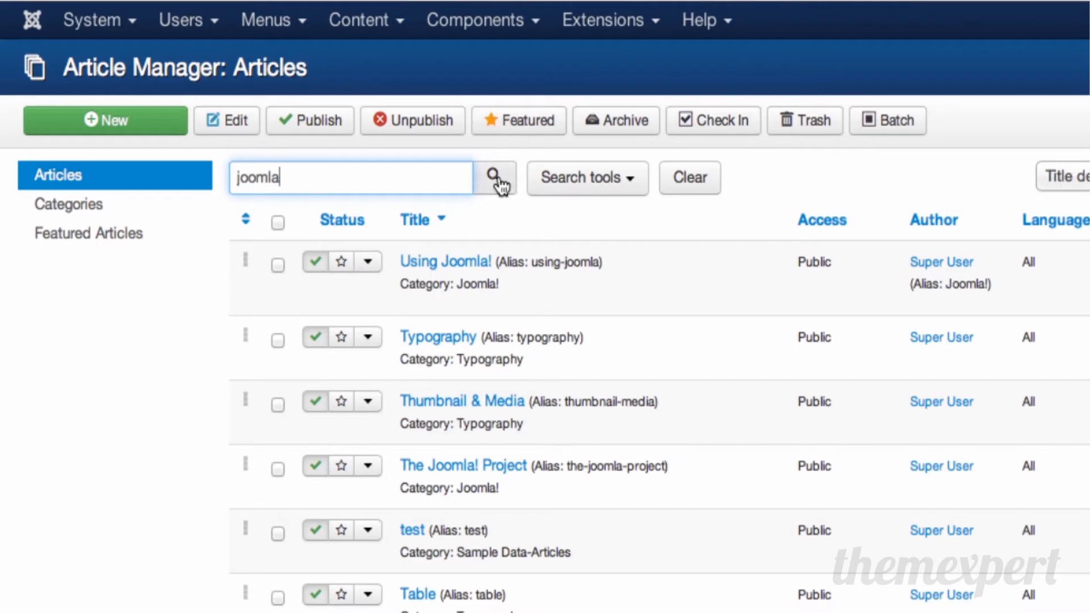
{"action": "left_click", "coordinate": [493, 178]}
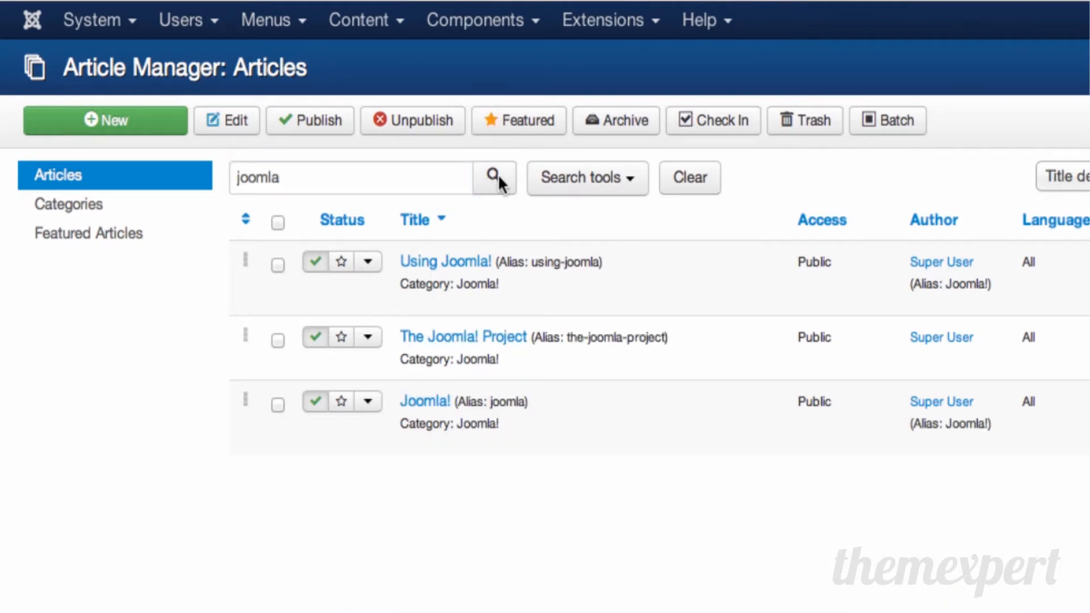
{"action": "mouse_move", "coordinate": [445, 262]}
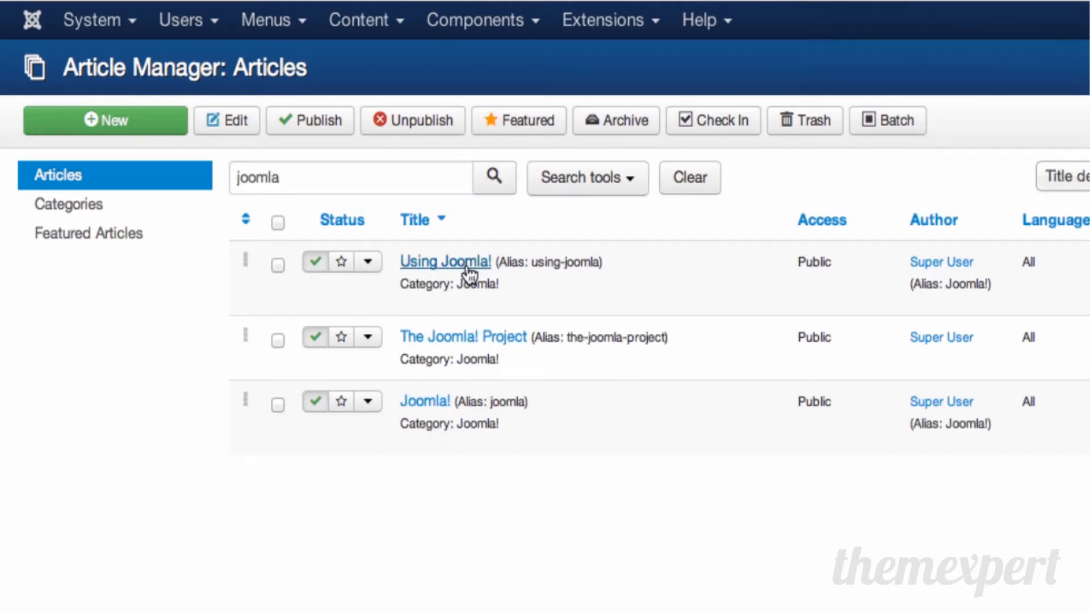
{"action": "mouse_move", "coordinate": [424, 402]}
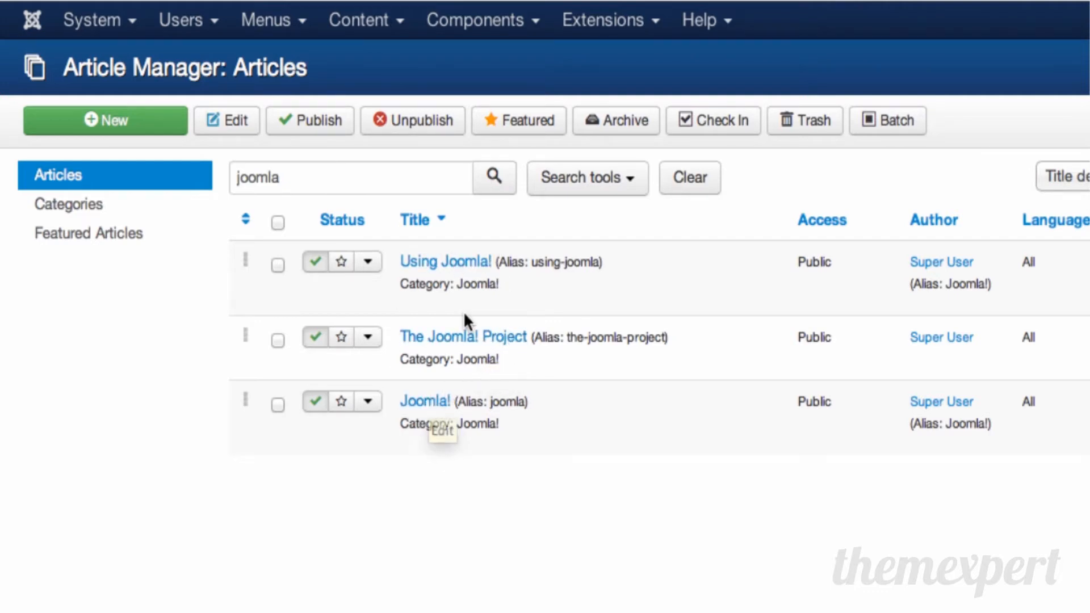
{"action": "mouse_move", "coordinate": [690, 177]}
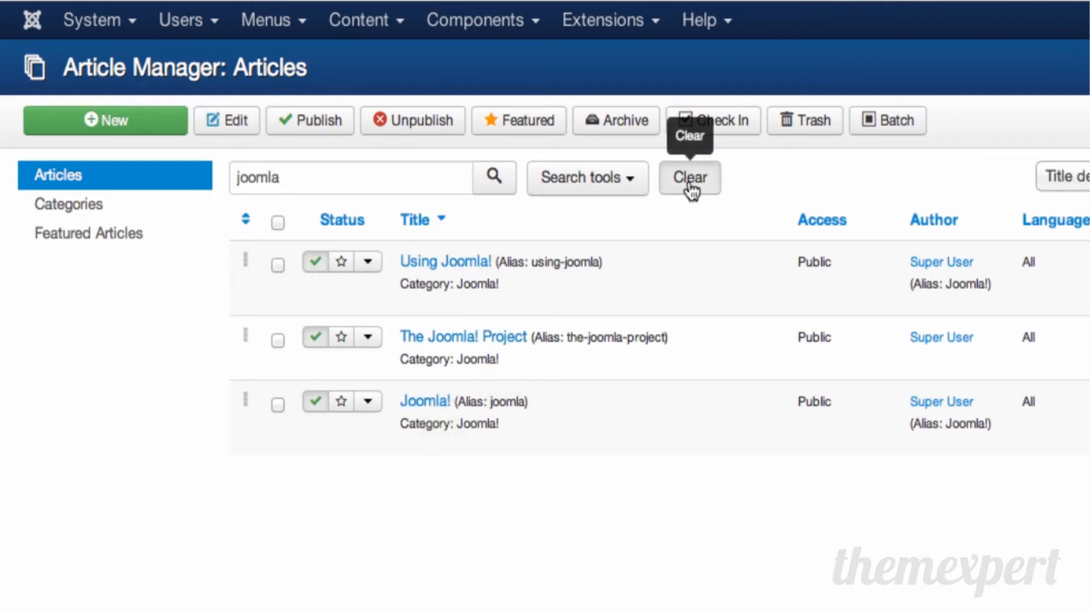
{"action": "left_click", "coordinate": [689, 177]}
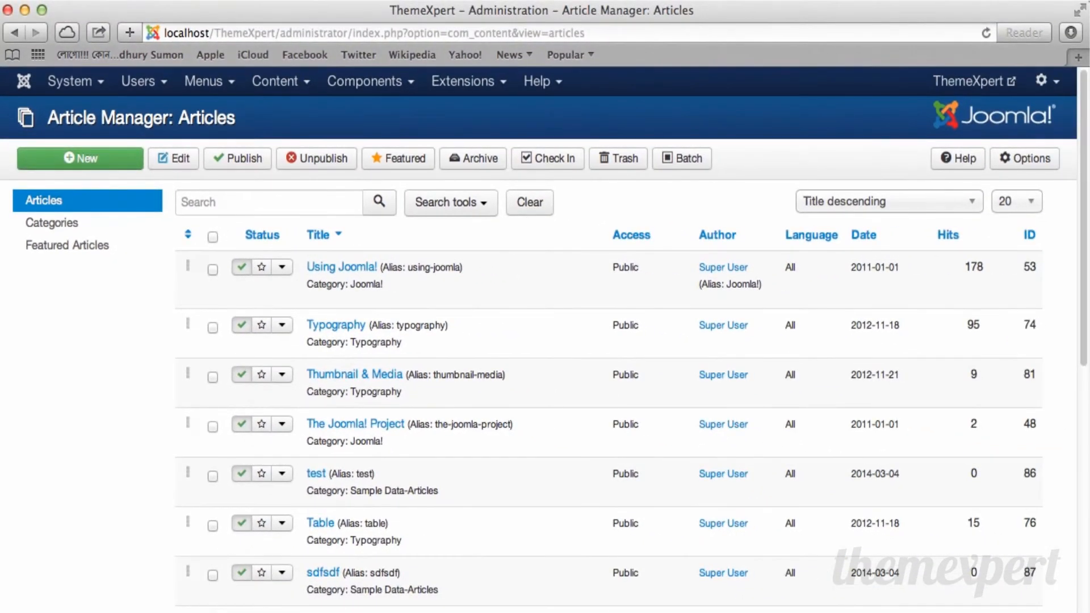
{"action": "mouse_move", "coordinate": [545, 405]}
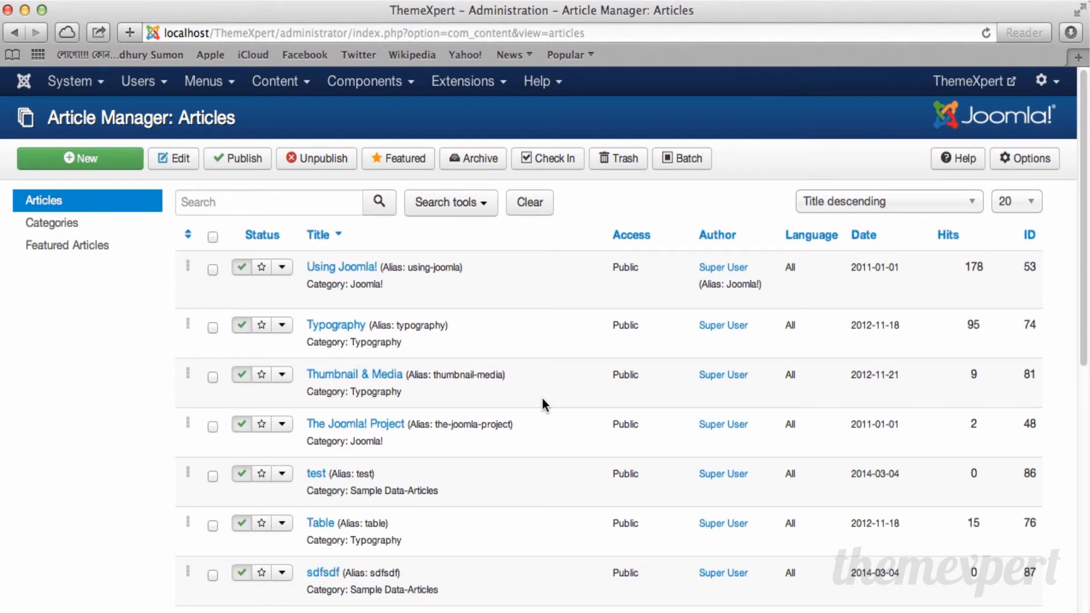
{"action": "mouse_move", "coordinate": [487, 233]}
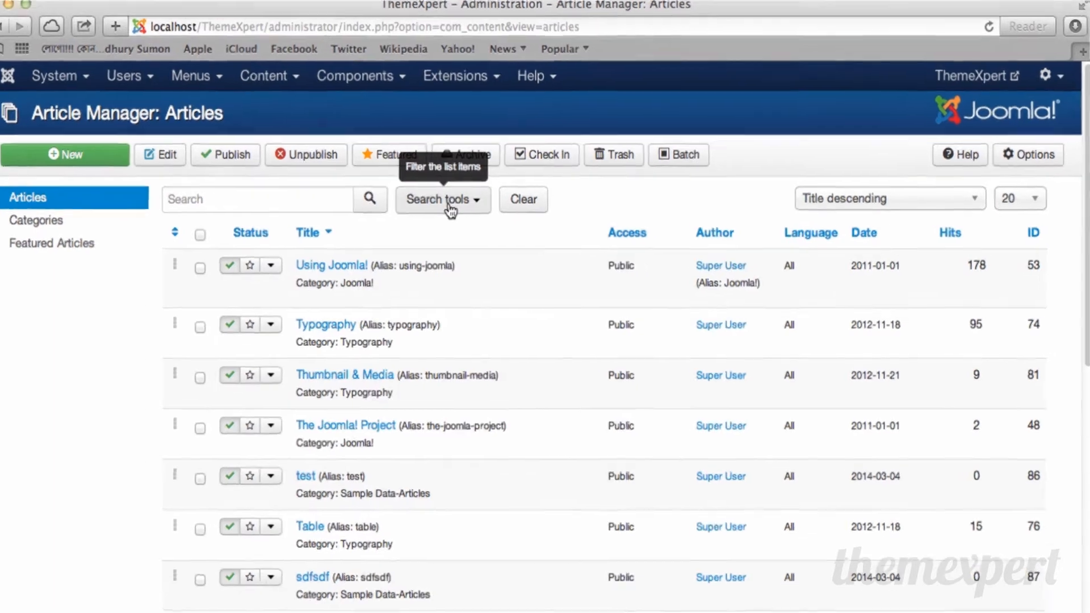
Show Search tools and browse the Status, Category and Language filters.
{"action": "left_click", "coordinate": [442, 200]}
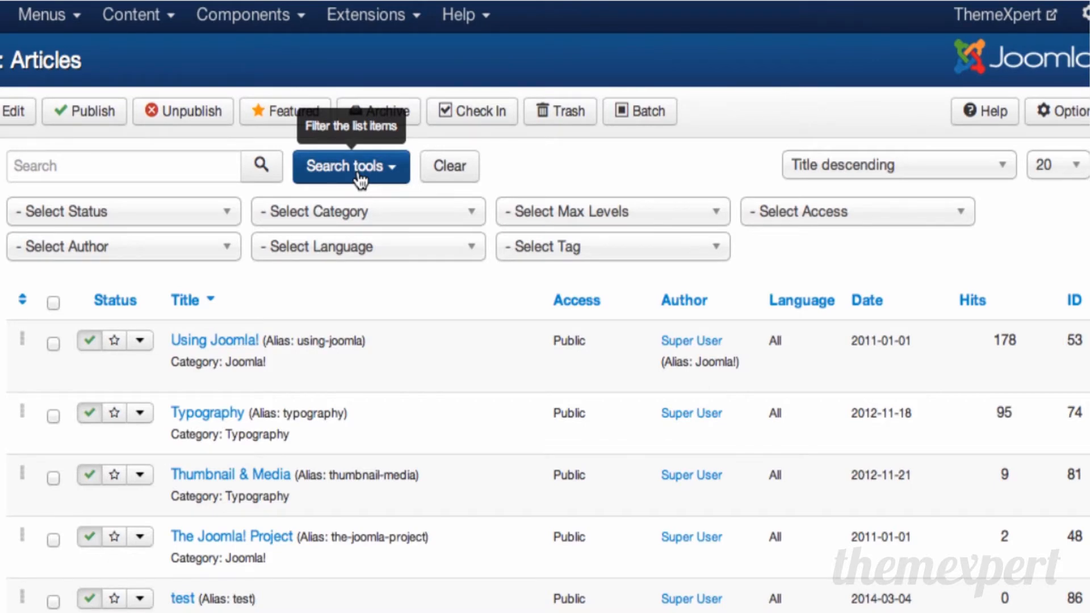
{"action": "mouse_move", "coordinate": [216, 218]}
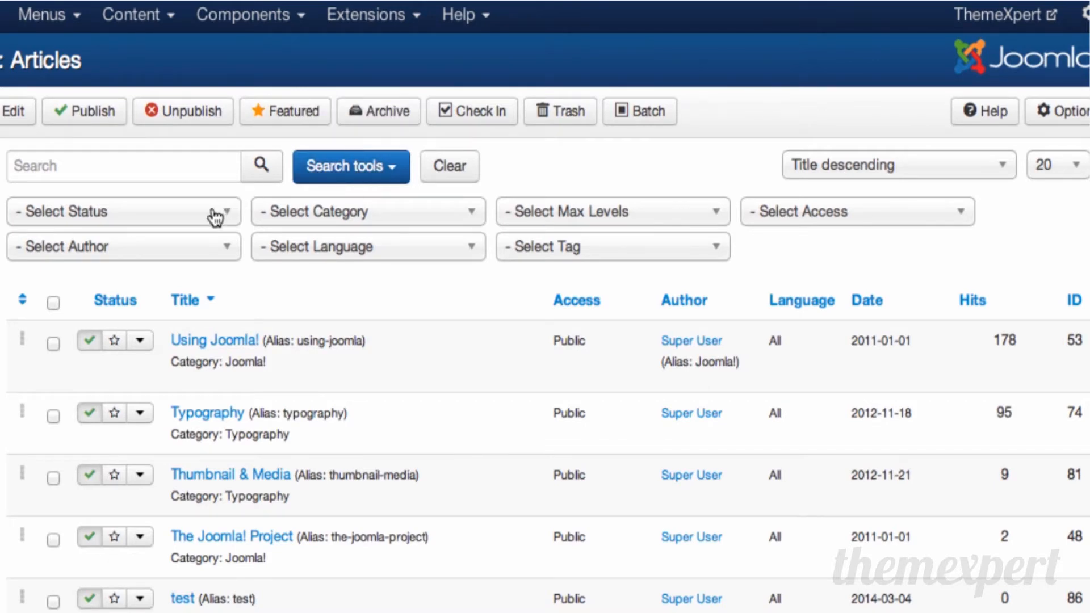
{"action": "left_click", "coordinate": [124, 211]}
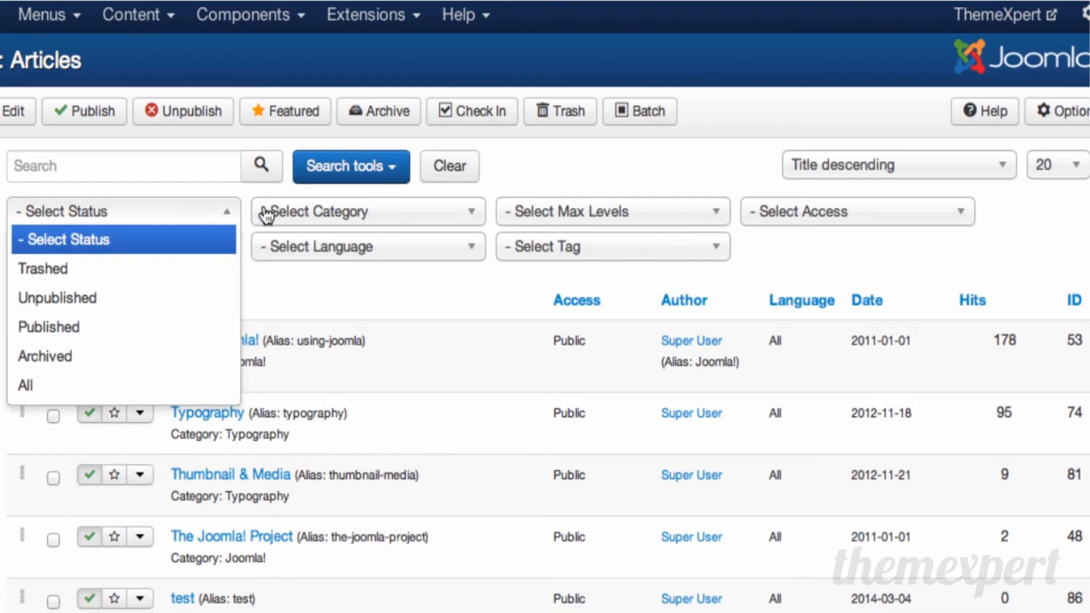
{"action": "left_click", "coordinate": [368, 211]}
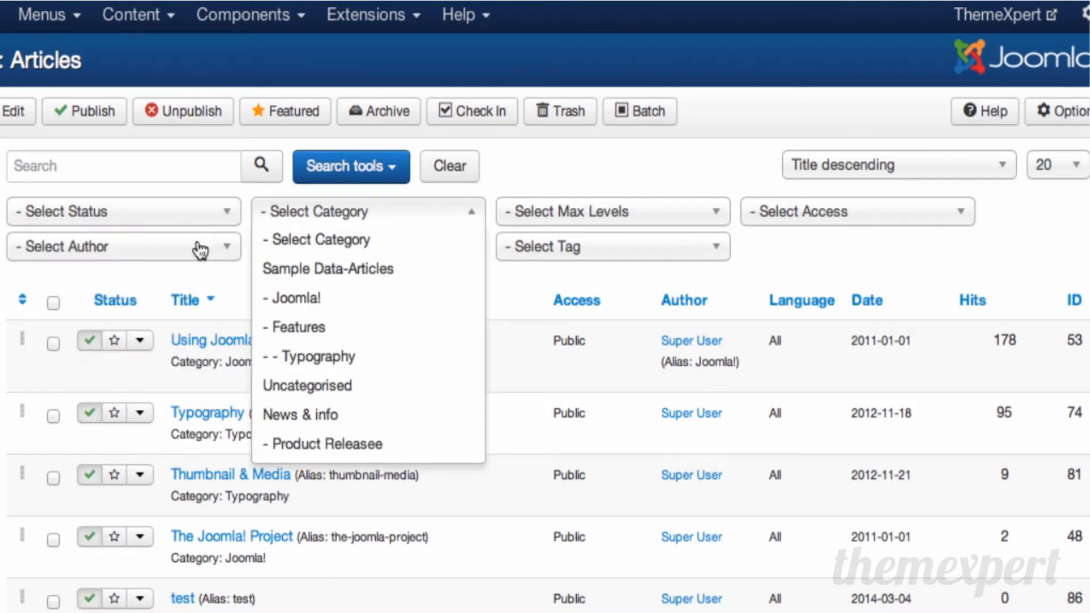
{"action": "left_click", "coordinate": [367, 246]}
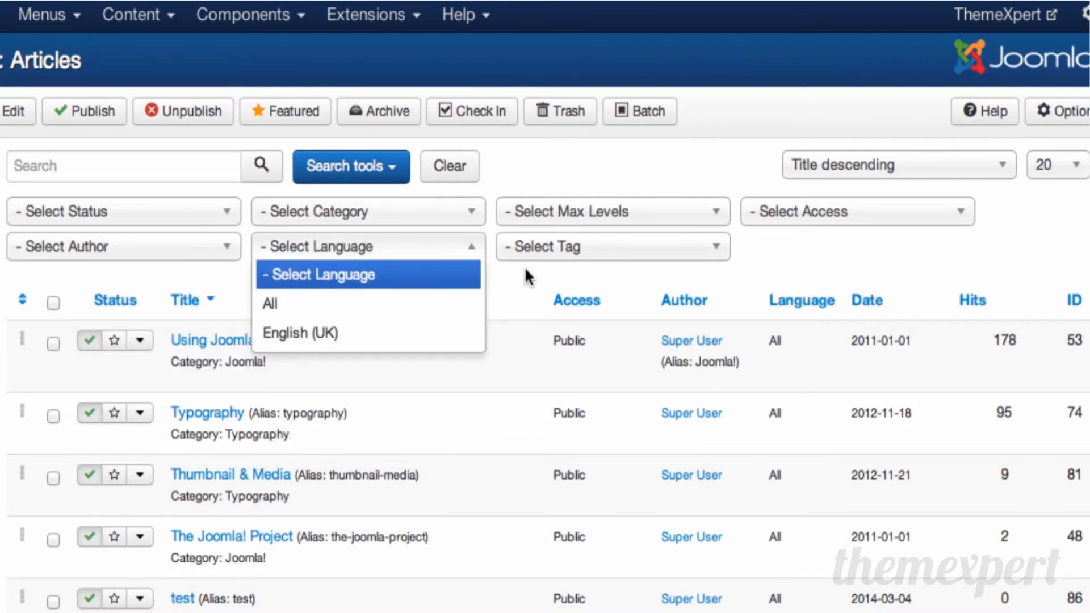
{"action": "mouse_move", "coordinate": [395, 254]}
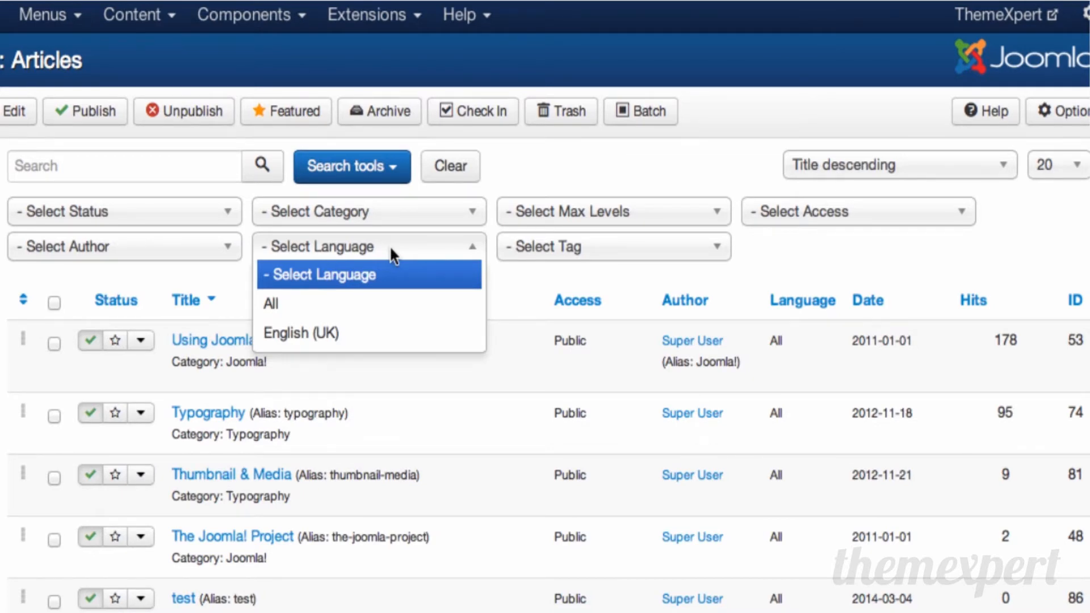
Filter the list to Unpublished articles, then to Published articles.
{"action": "left_click", "coordinate": [124, 211]}
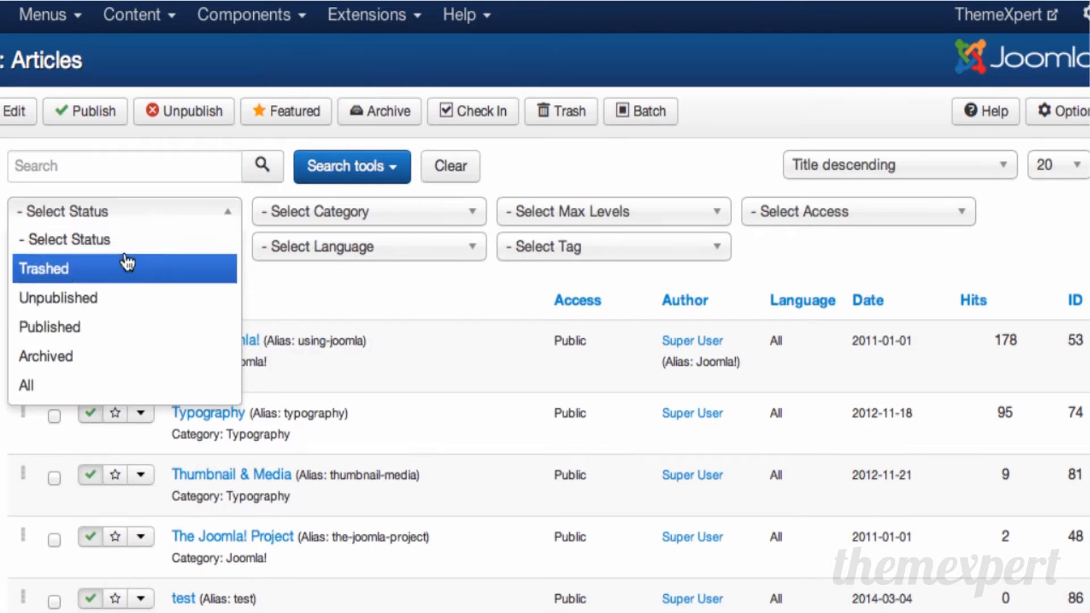
{"action": "left_click", "coordinate": [58, 297]}
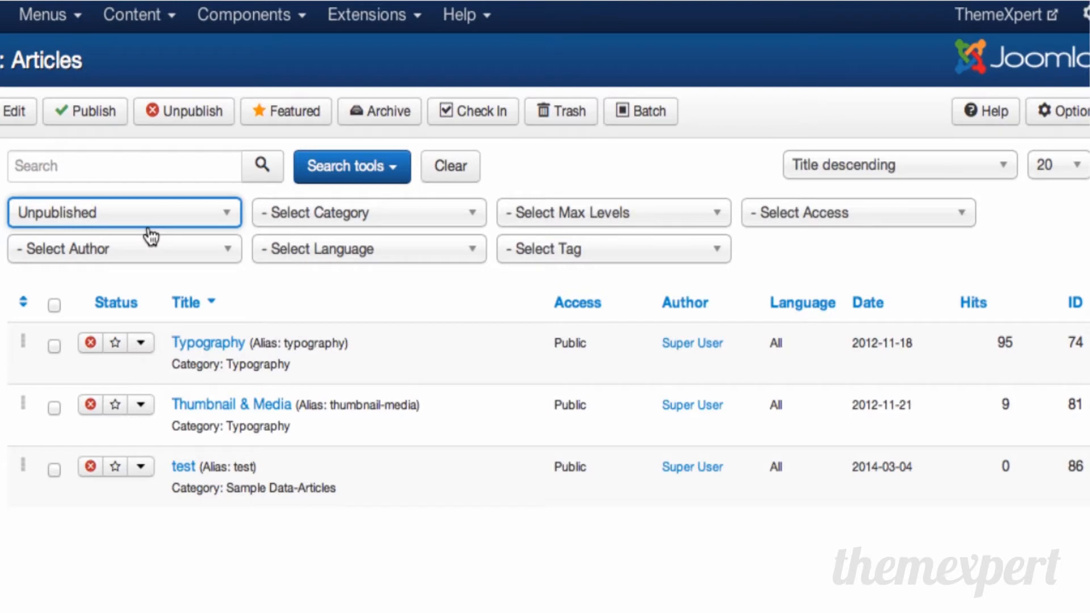
{"action": "left_click", "coordinate": [124, 212]}
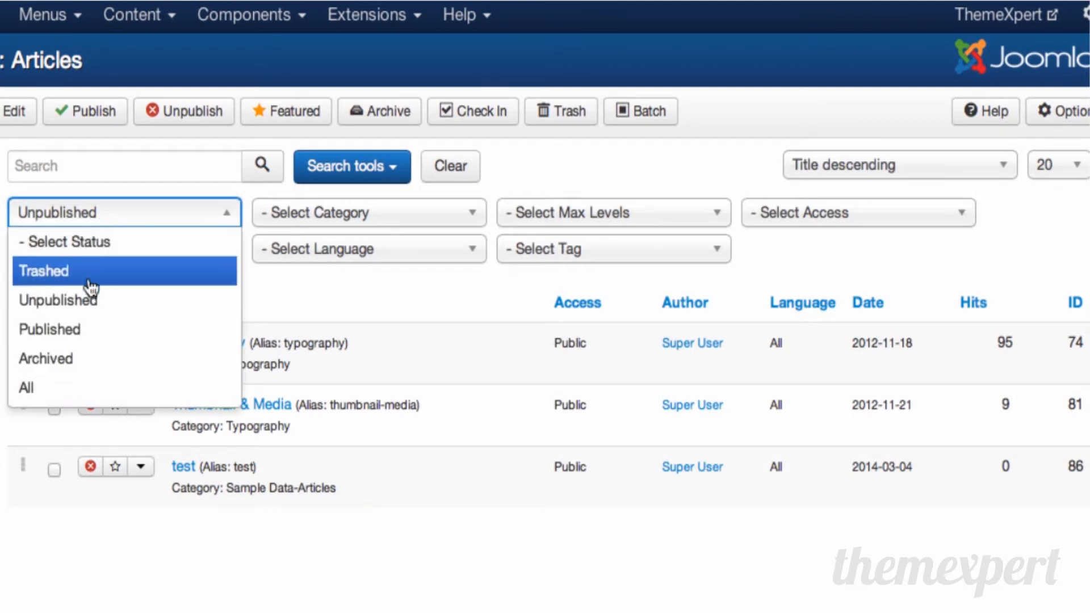
{"action": "left_click", "coordinate": [50, 328]}
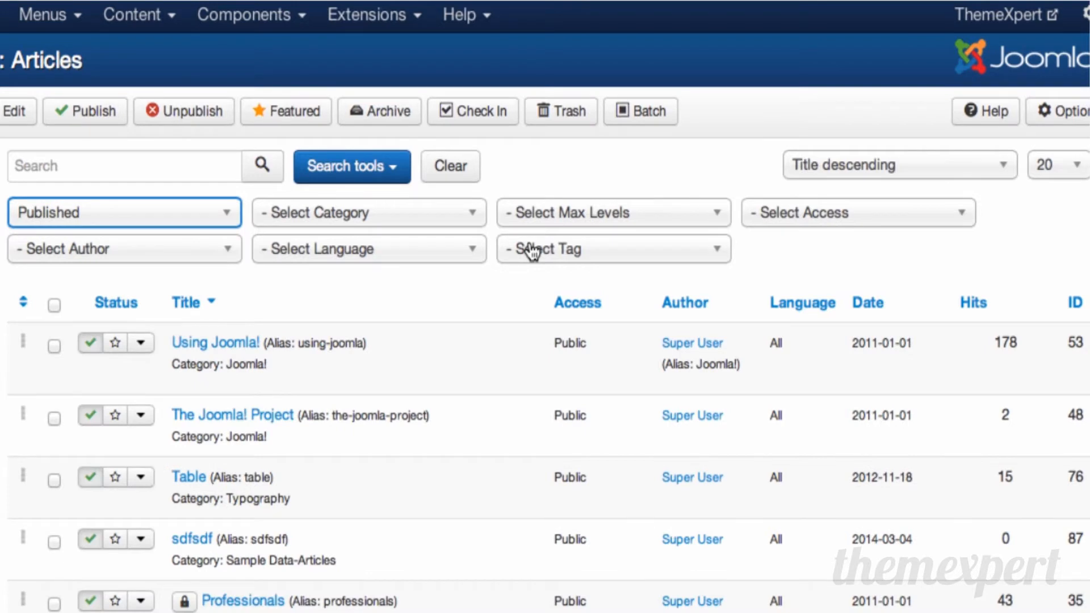
{"action": "mouse_move", "coordinate": [497, 241]}
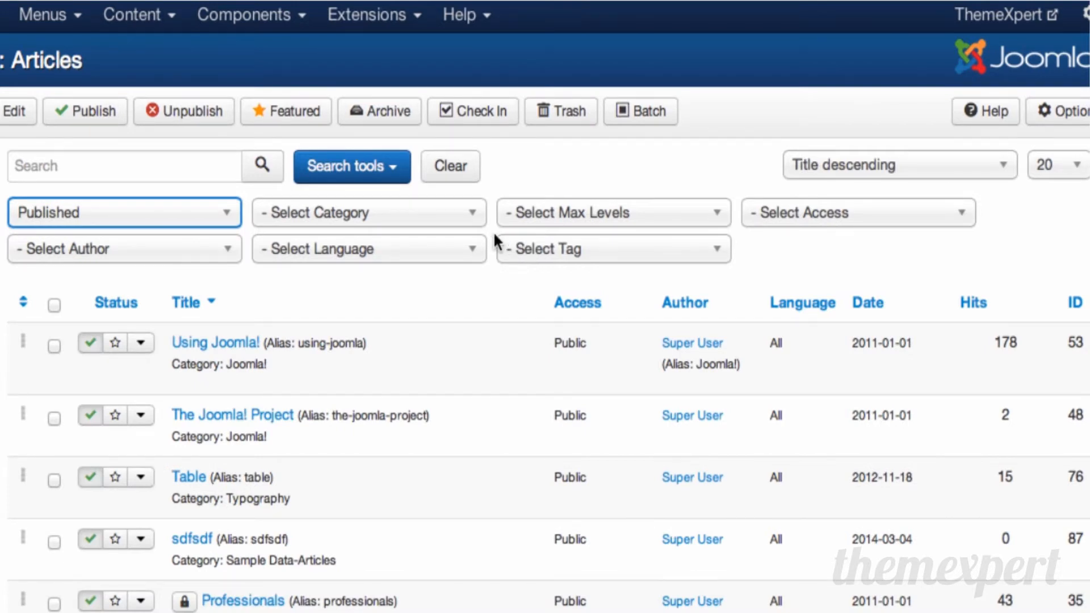
{"action": "mouse_move", "coordinate": [352, 221]}
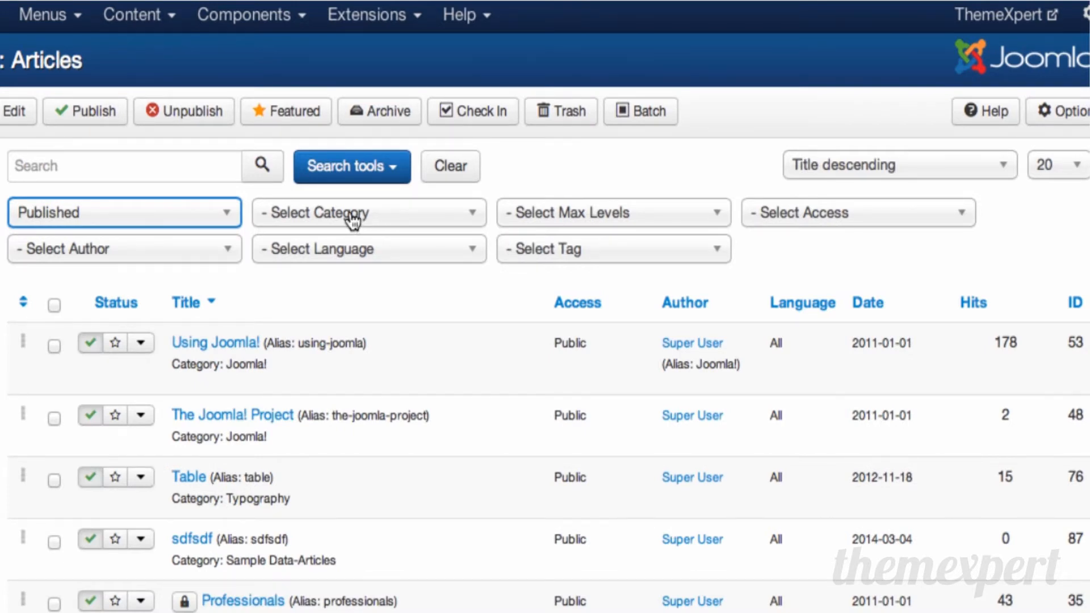
{"action": "mouse_move", "coordinate": [252, 231]}
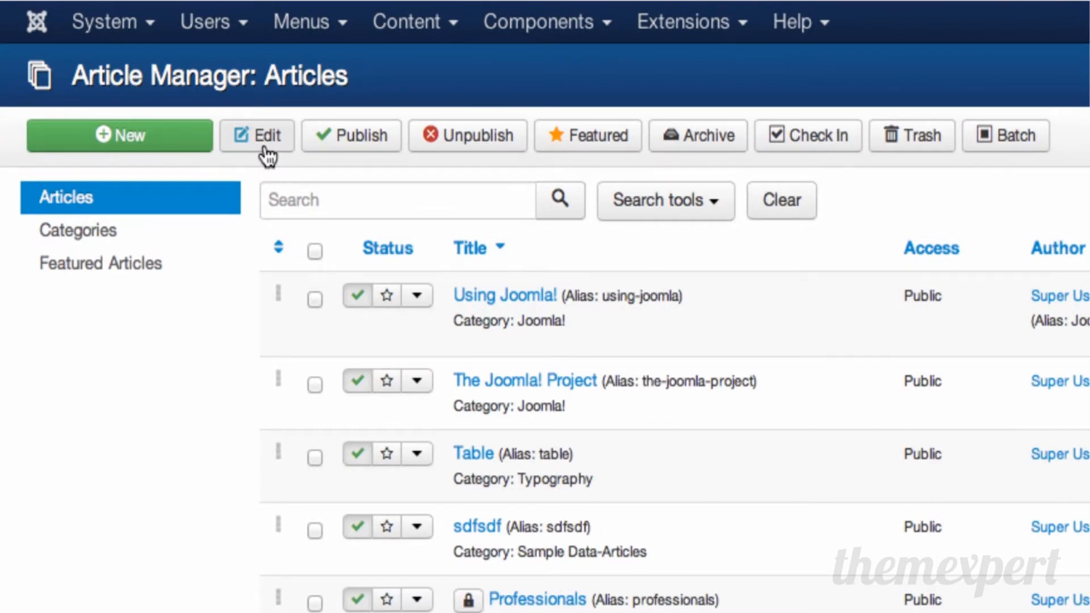
{"action": "mouse_move", "coordinate": [184, 136]}
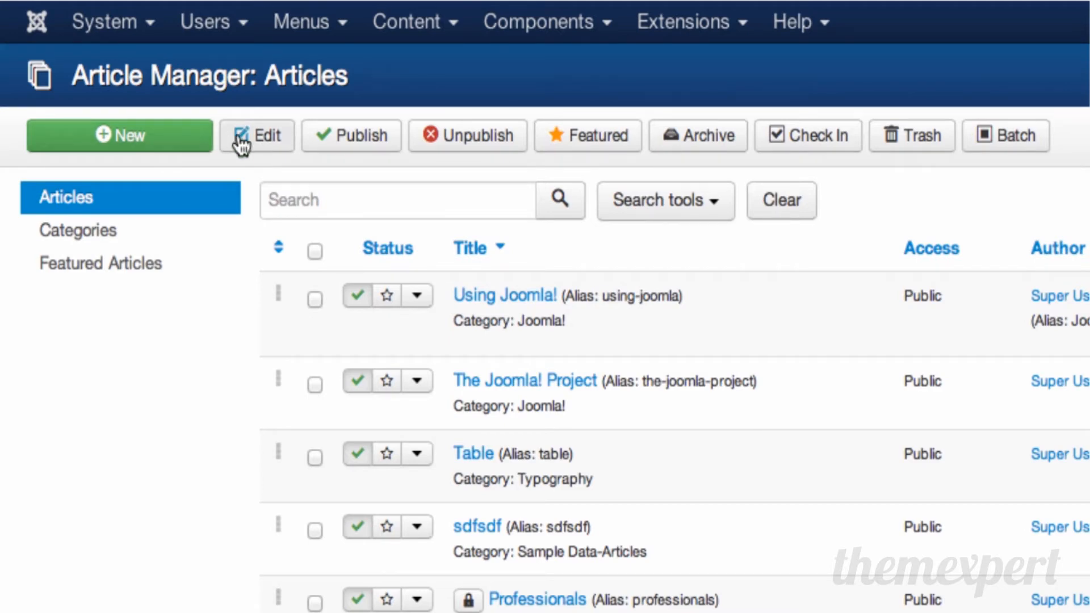
{"action": "mouse_move", "coordinate": [475, 136]}
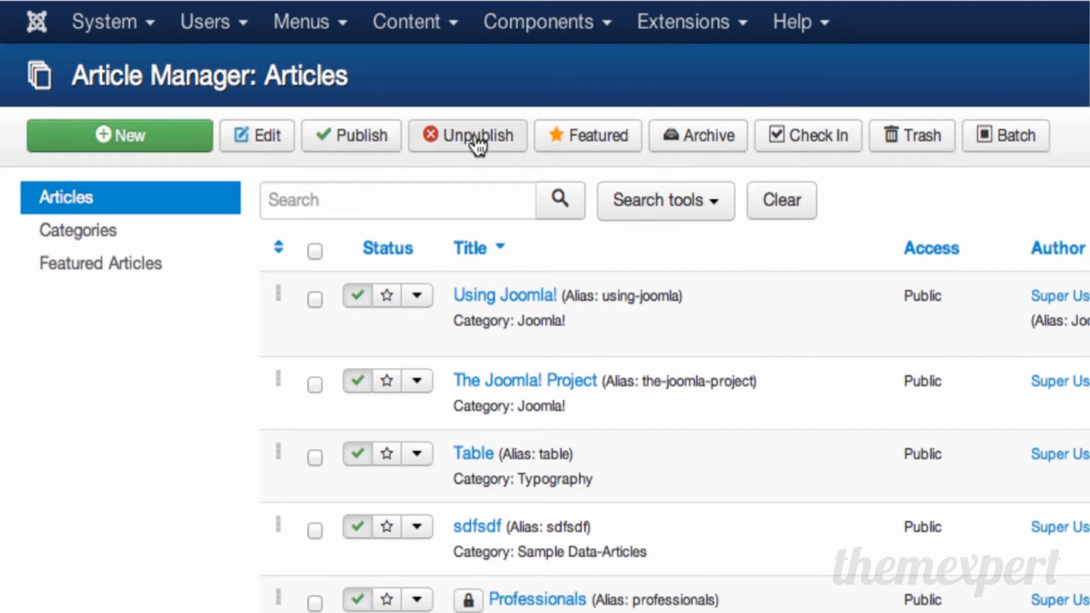
{"action": "mouse_move", "coordinate": [561, 153]}
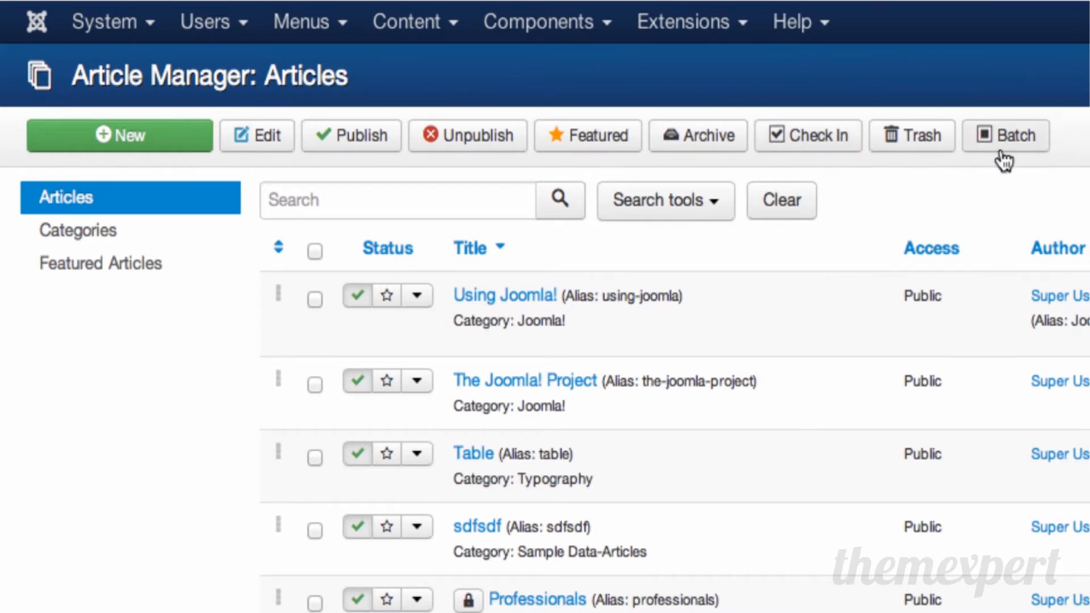
Run a batch process with Move, keeping original tags, language and access.
{"action": "left_click", "coordinate": [1006, 135]}
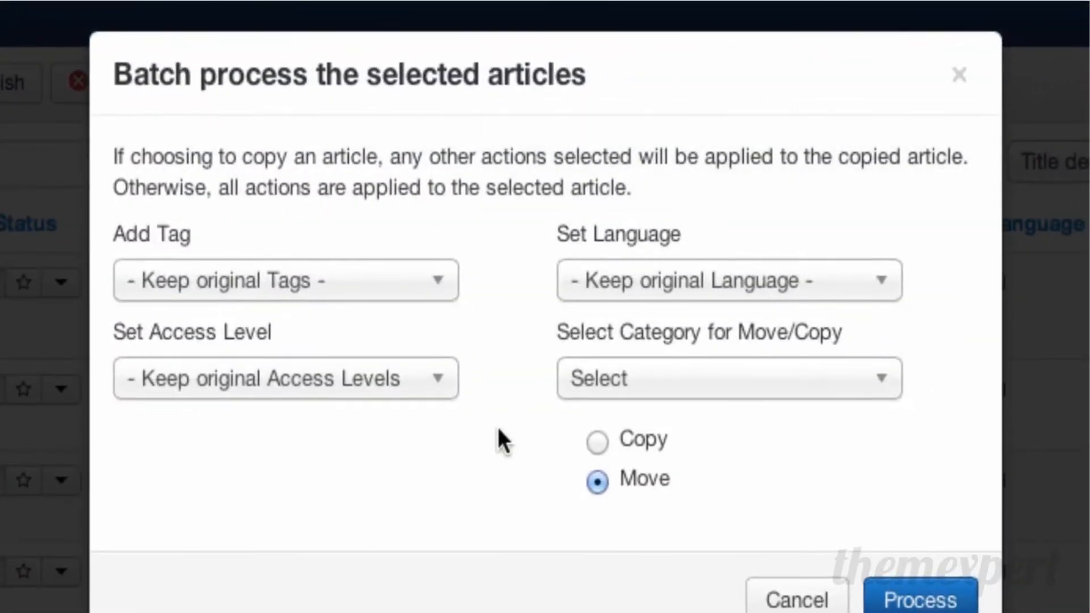
{"action": "mouse_move", "coordinate": [643, 452]}
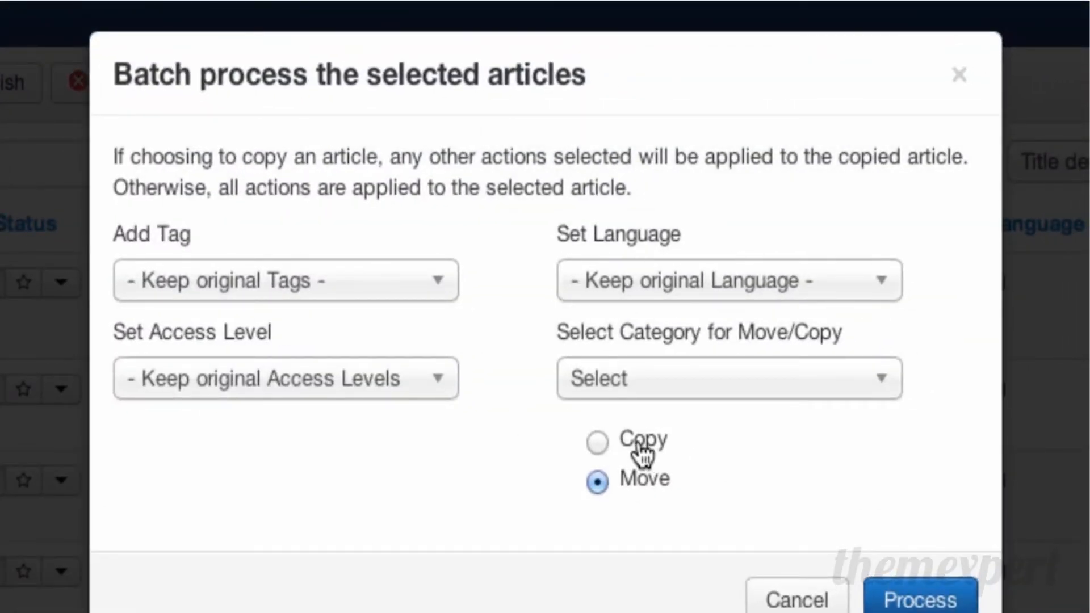
{"action": "mouse_move", "coordinate": [375, 378]}
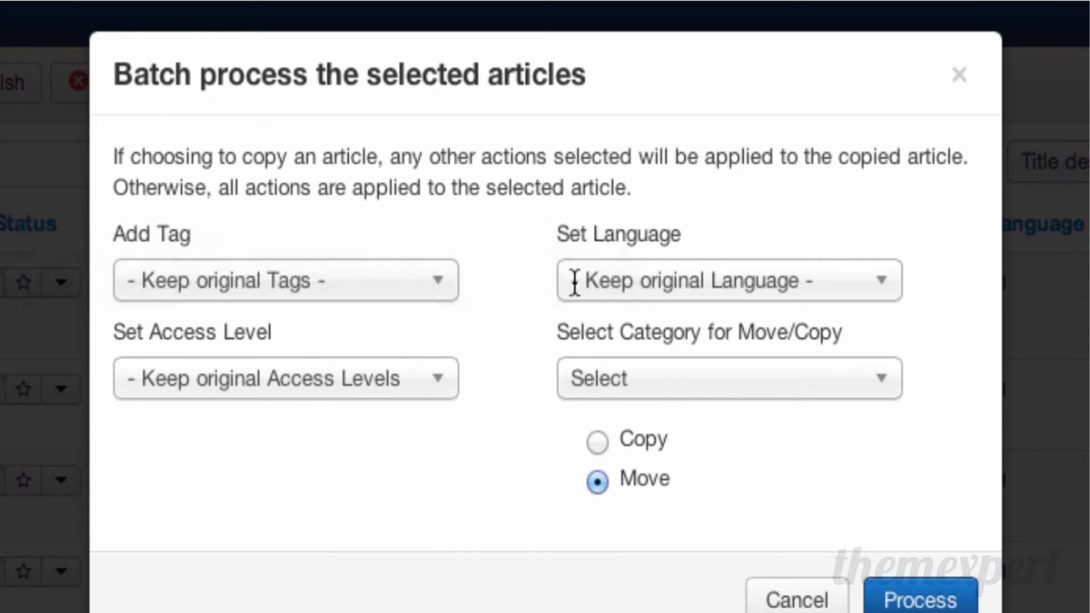
{"action": "mouse_move", "coordinate": [641, 365]}
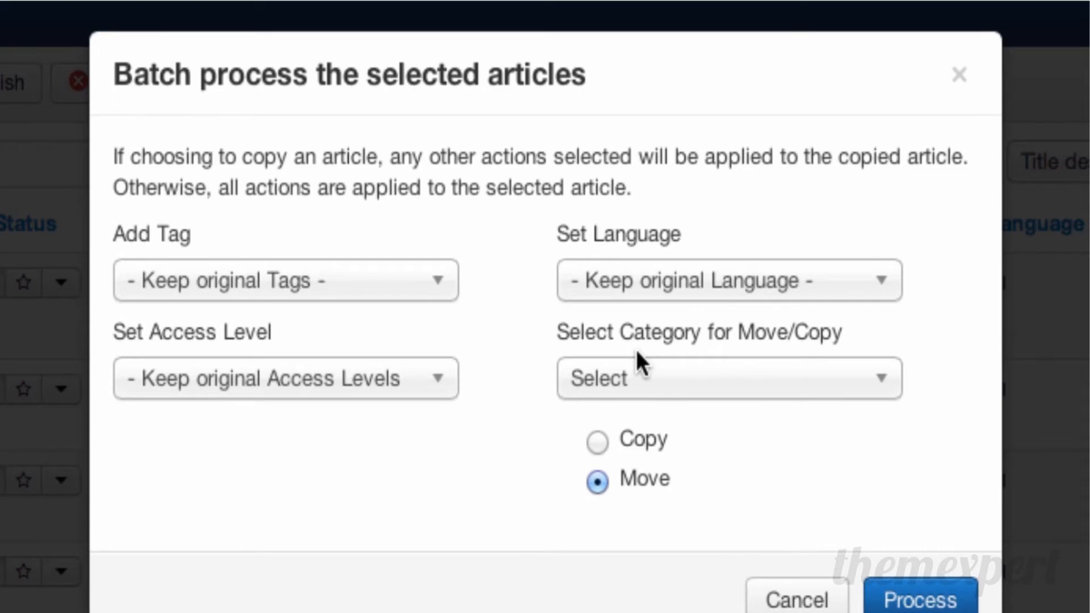
{"action": "mouse_move", "coordinate": [945, 596]}
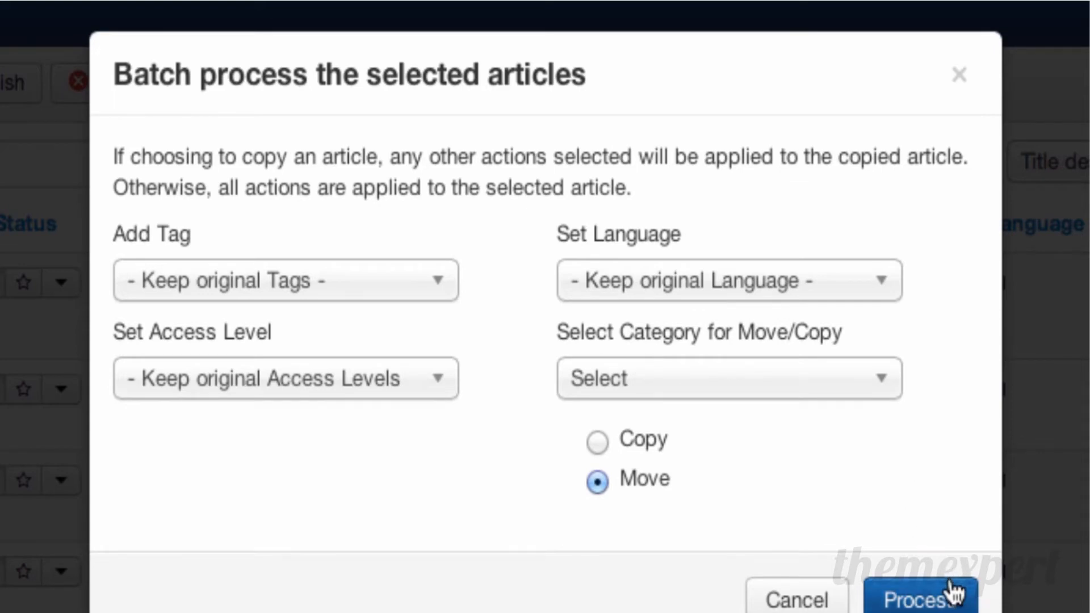
{"action": "left_click", "coordinate": [920, 597]}
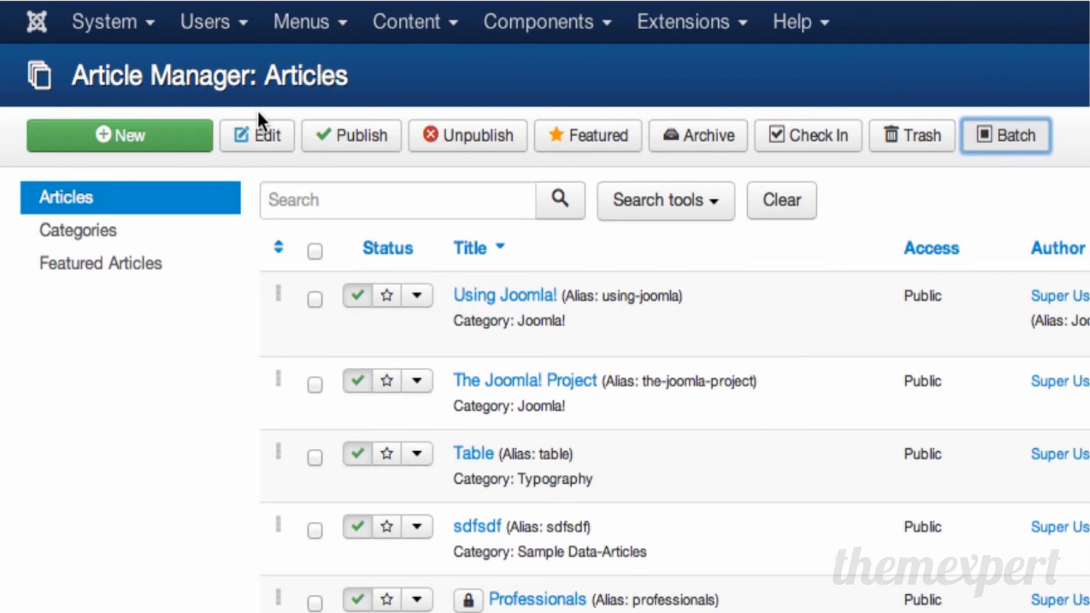
{"action": "mouse_move", "coordinate": [400, 105]}
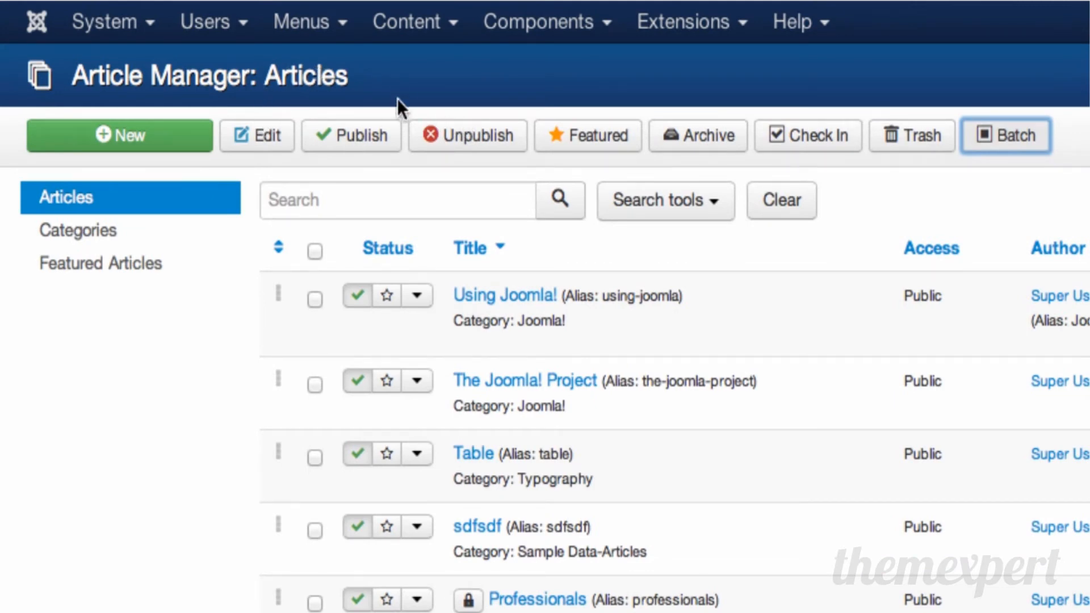
{"action": "mouse_move", "coordinate": [402, 97]}
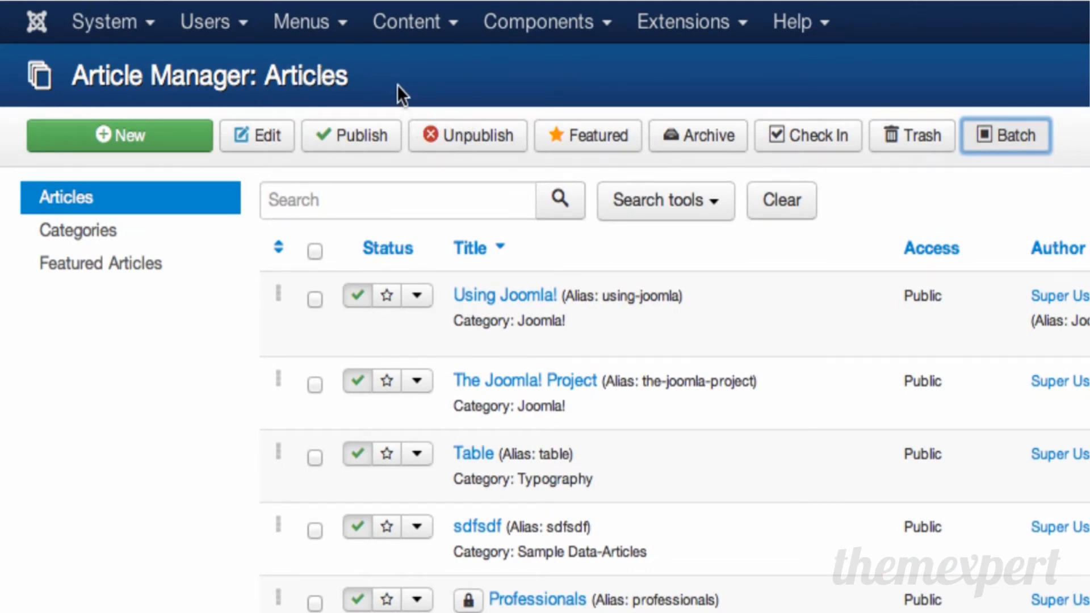
{"action": "mouse_move", "coordinate": [309, 130]}
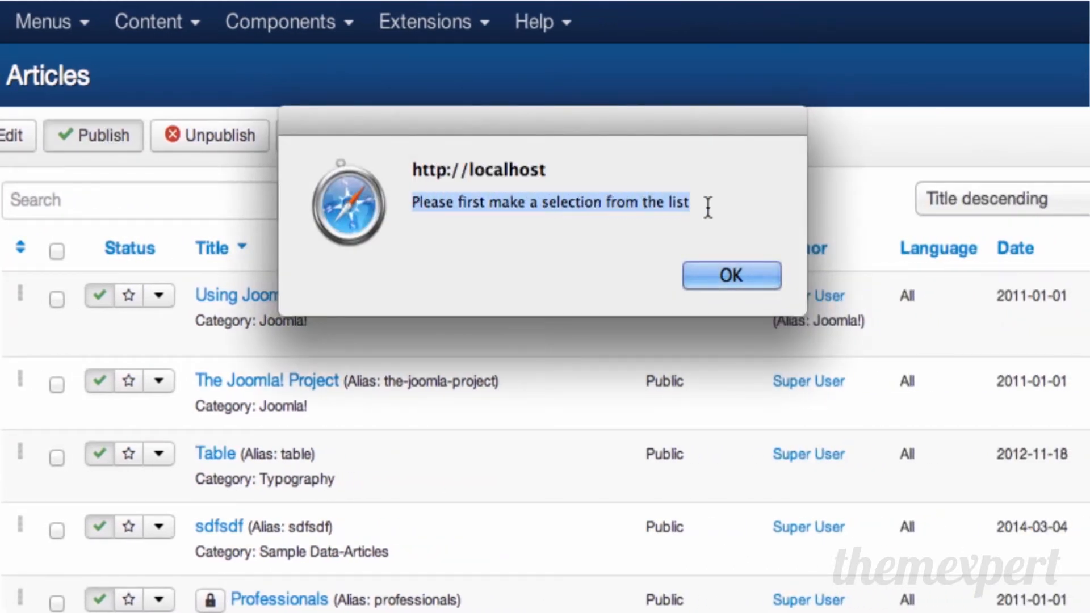
Unpublish Using Joomla! and Typography, then publish both again.
{"action": "left_click", "coordinate": [730, 274]}
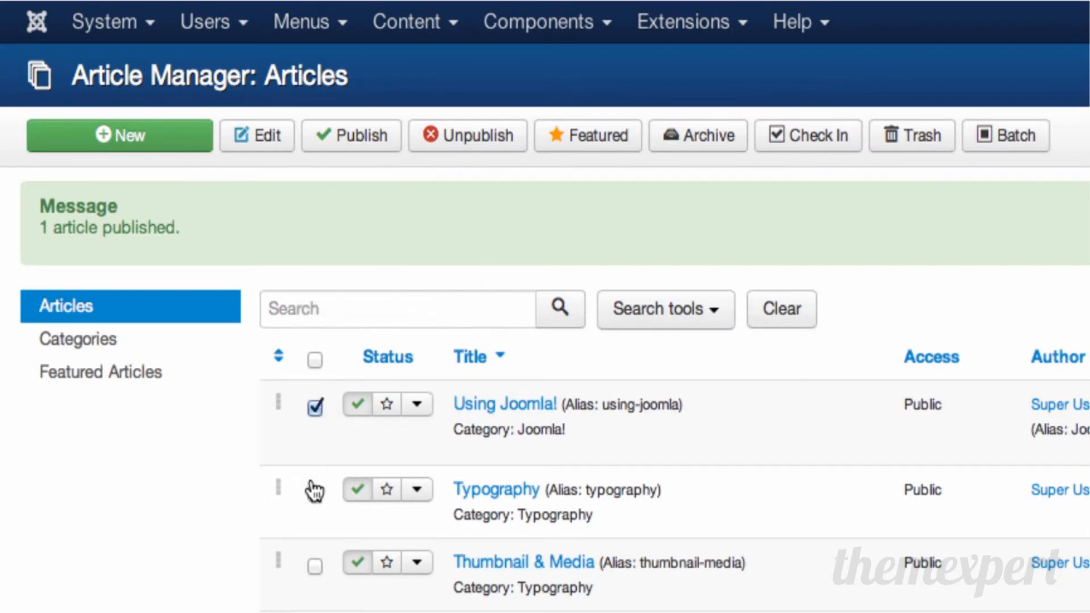
{"action": "left_click", "coordinate": [314, 489]}
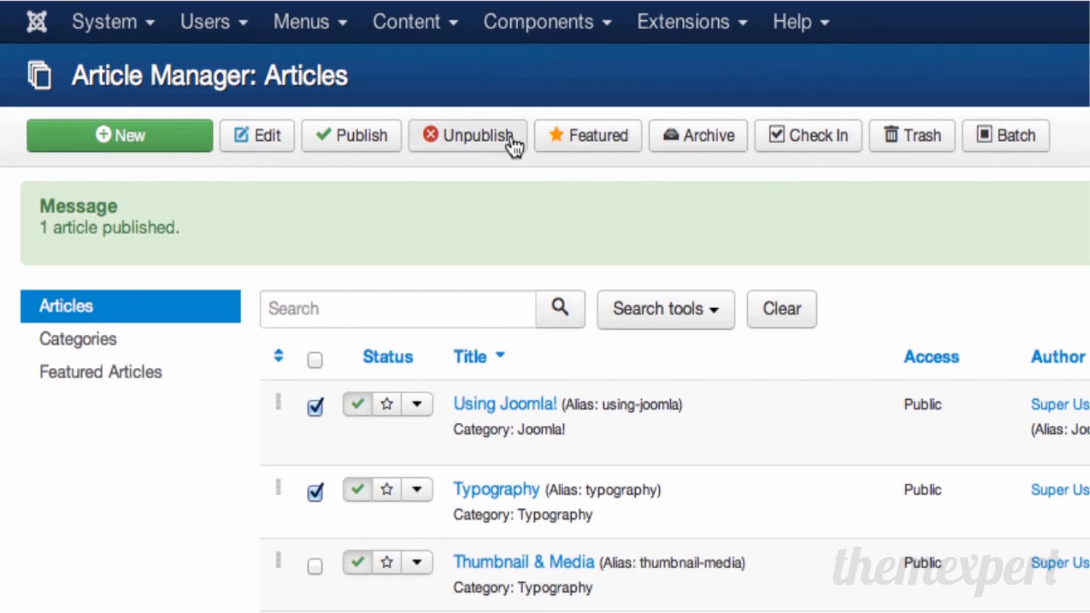
{"action": "left_click", "coordinate": [468, 135]}
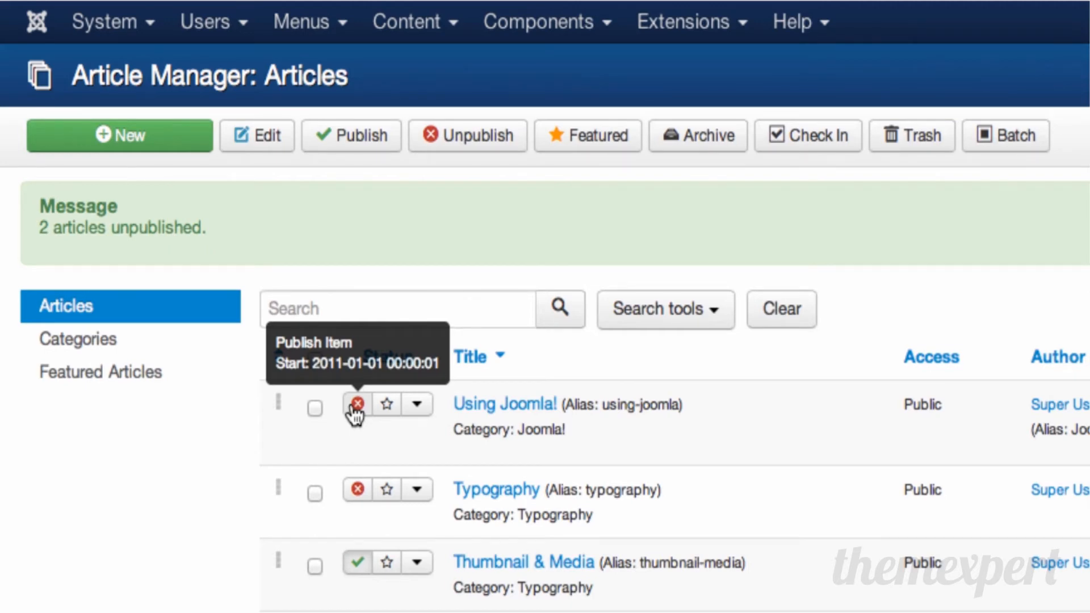
{"action": "mouse_move", "coordinate": [506, 428]}
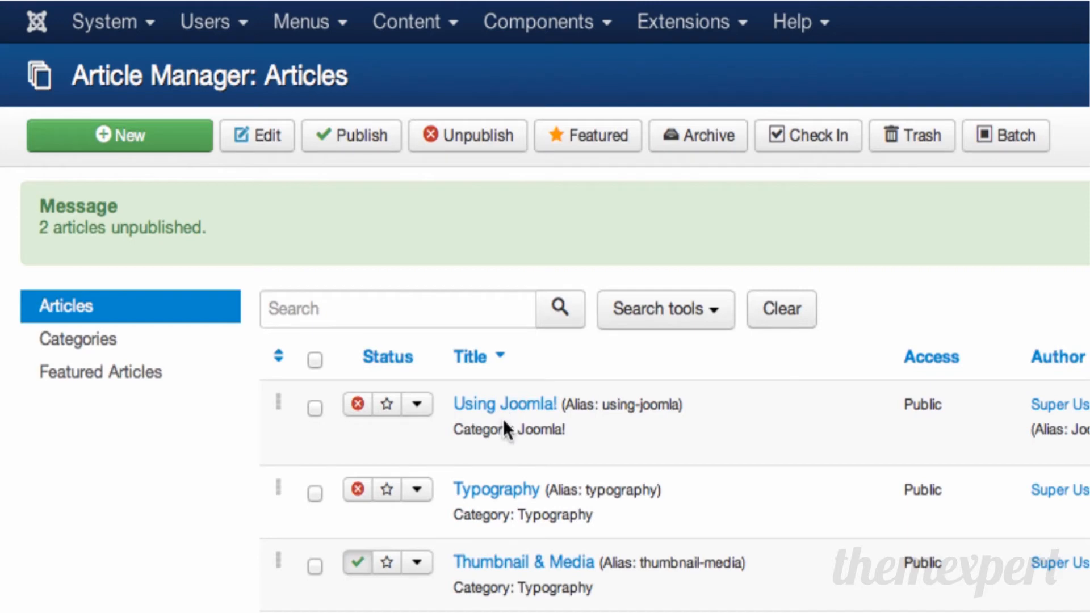
{"action": "mouse_move", "coordinate": [483, 221]}
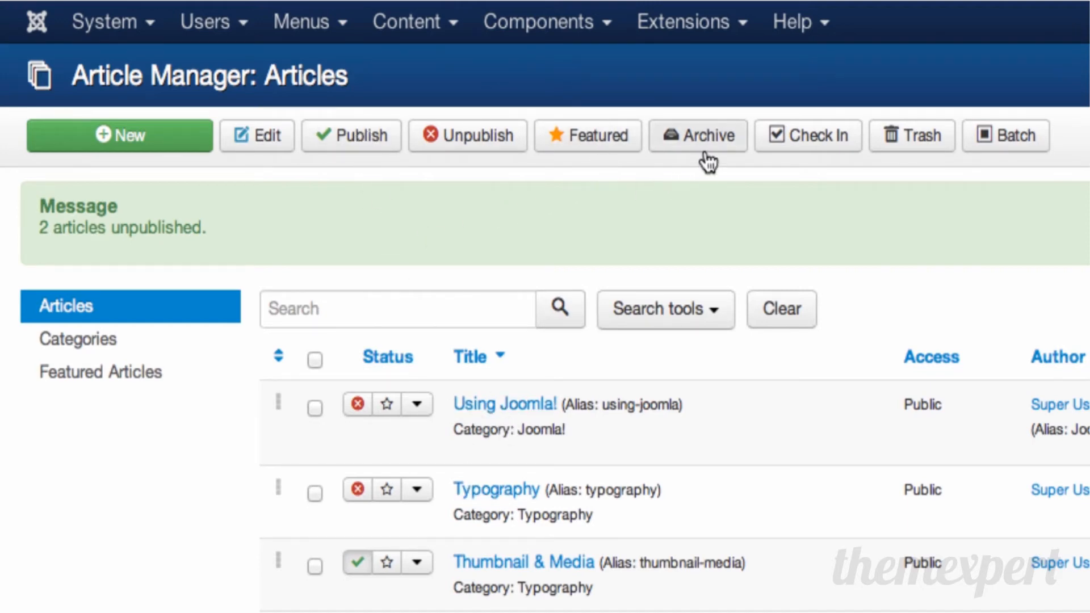
{"action": "mouse_move", "coordinate": [973, 212]}
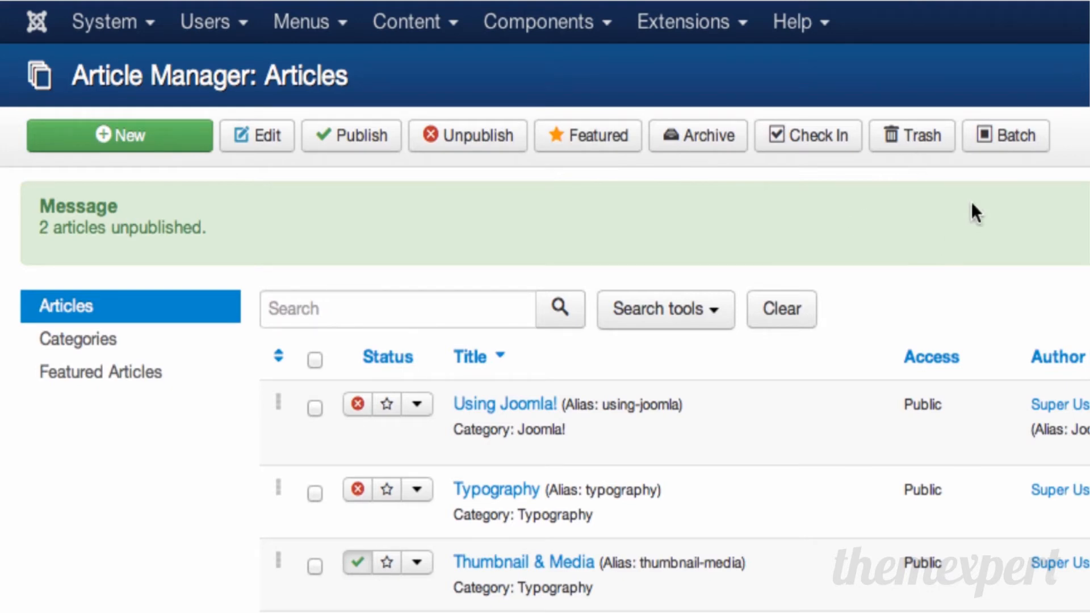
{"action": "mouse_move", "coordinate": [436, 374]}
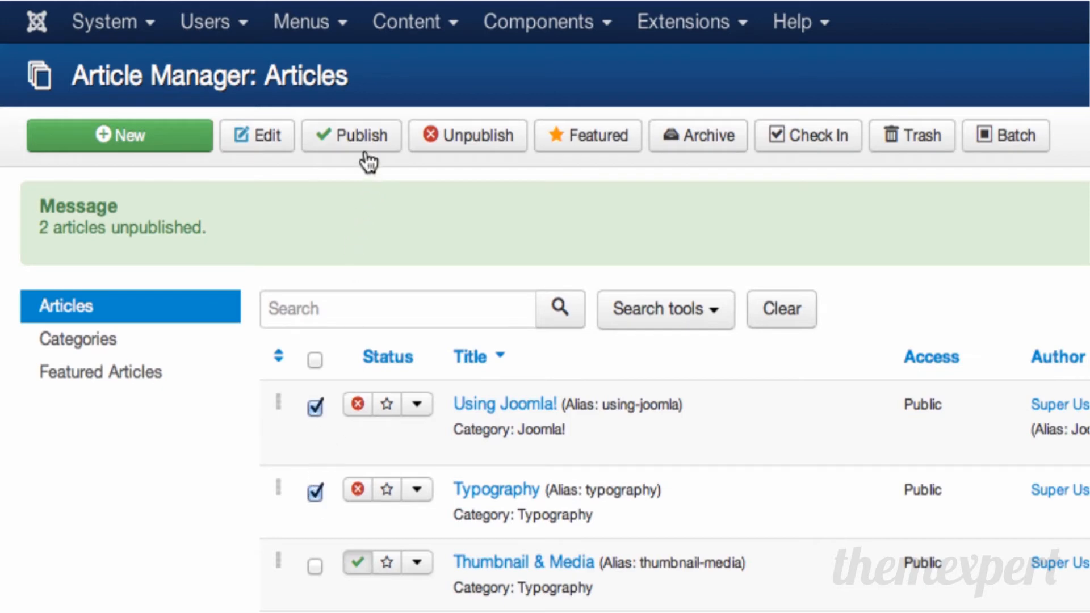
{"action": "left_click", "coordinate": [350, 135]}
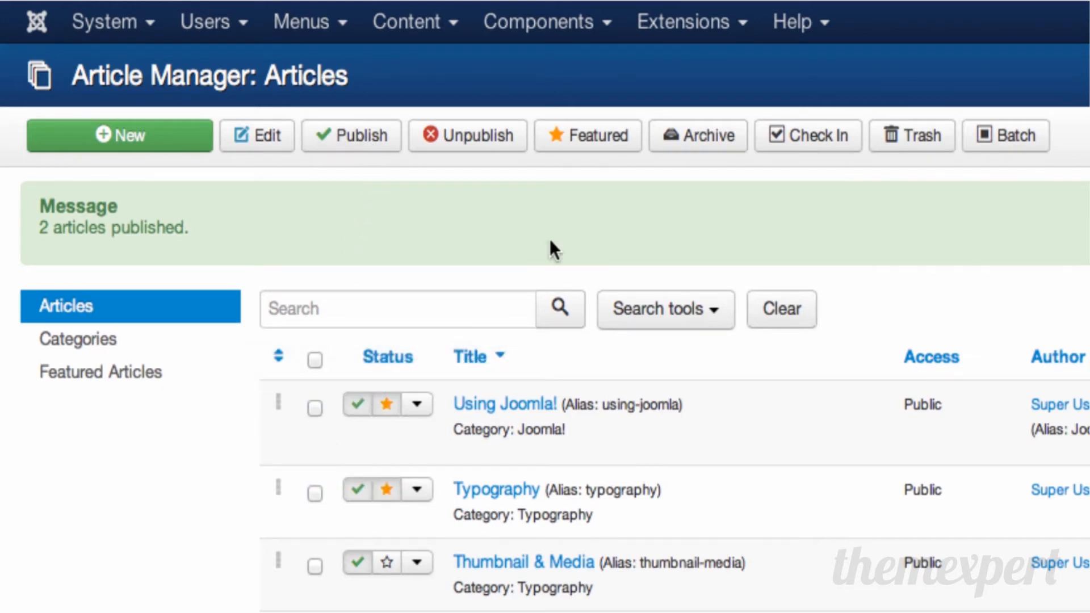
{"action": "mouse_move", "coordinate": [387, 405]}
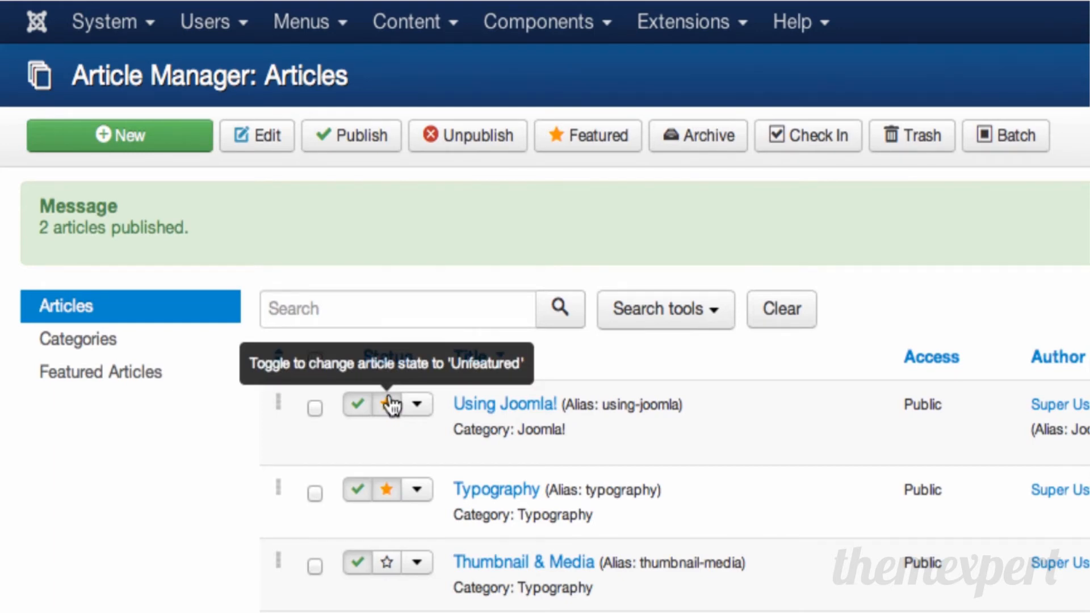
{"action": "mouse_move", "coordinate": [359, 406]}
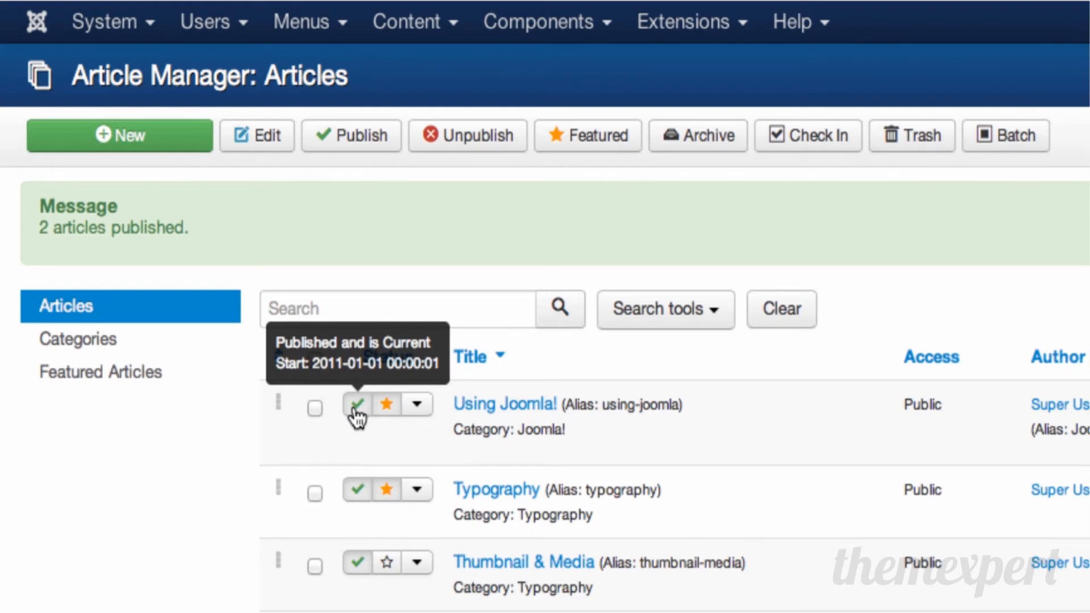
Toggle Using Joomla! unpublished and back, and feature Thumbnail & Media.
{"action": "left_click", "coordinate": [357, 405]}
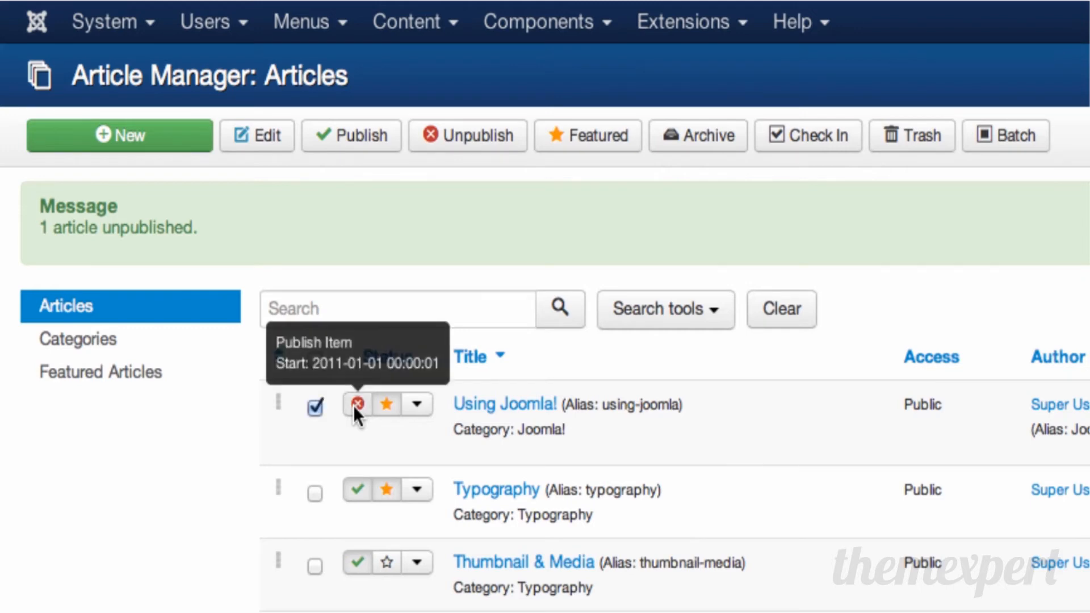
{"action": "left_click", "coordinate": [357, 404]}
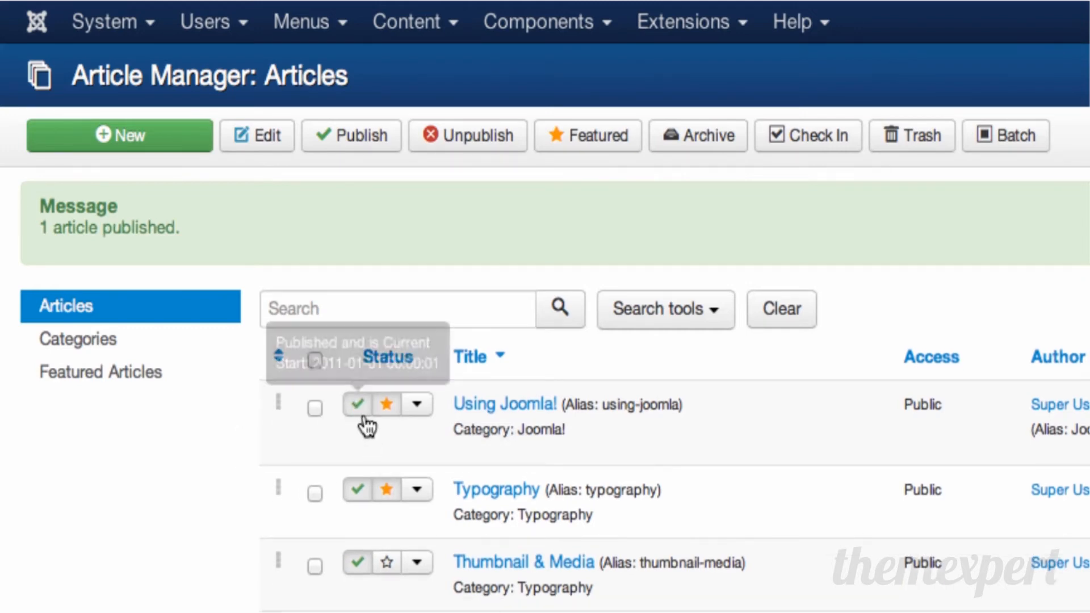
{"action": "mouse_move", "coordinate": [388, 489]}
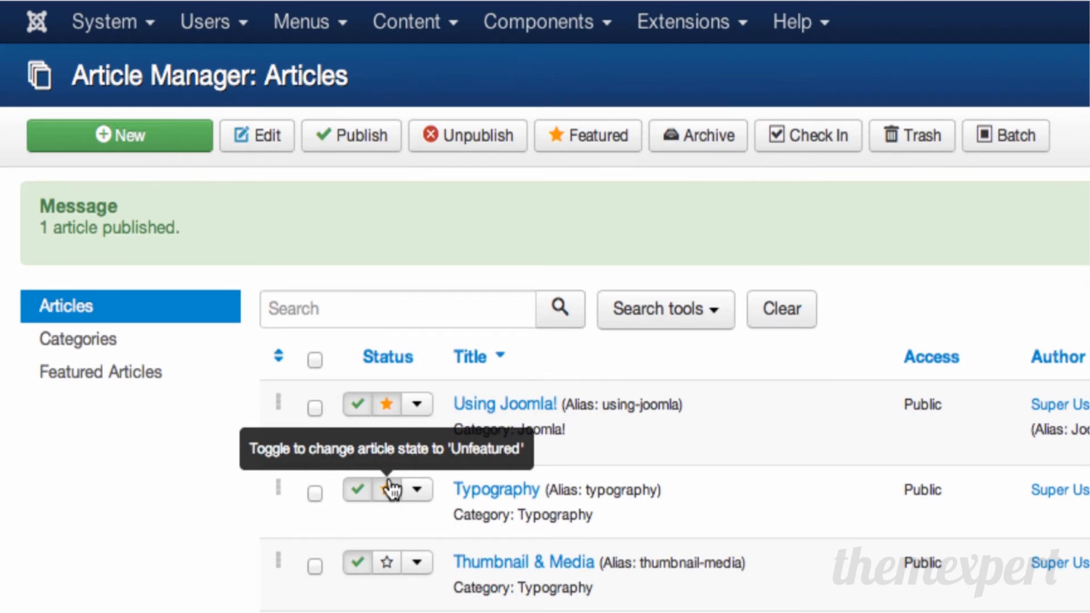
{"action": "left_click", "coordinate": [386, 489]}
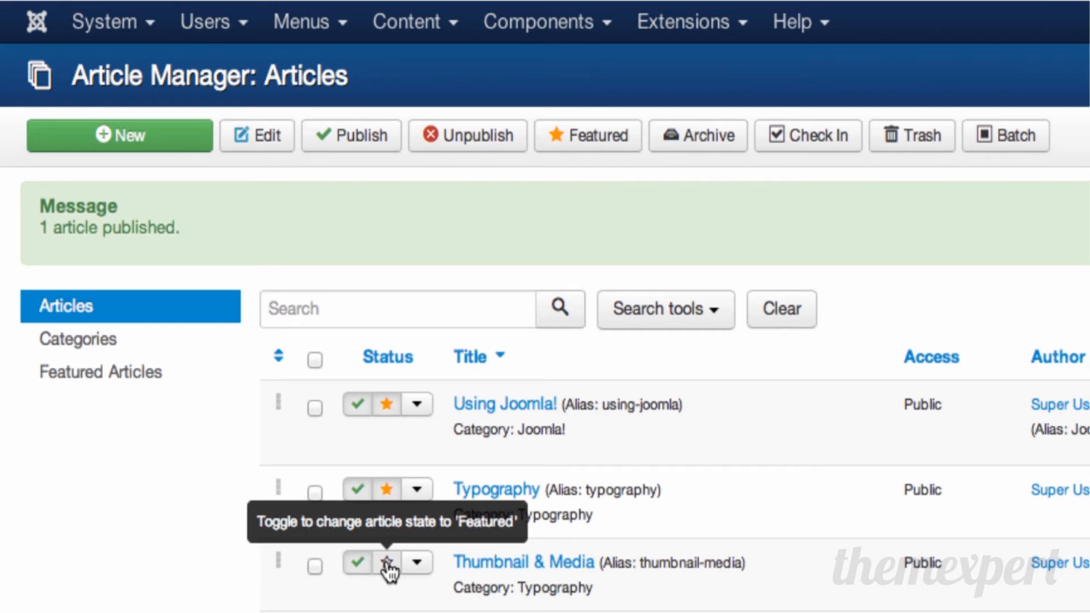
{"action": "left_click", "coordinate": [387, 563]}
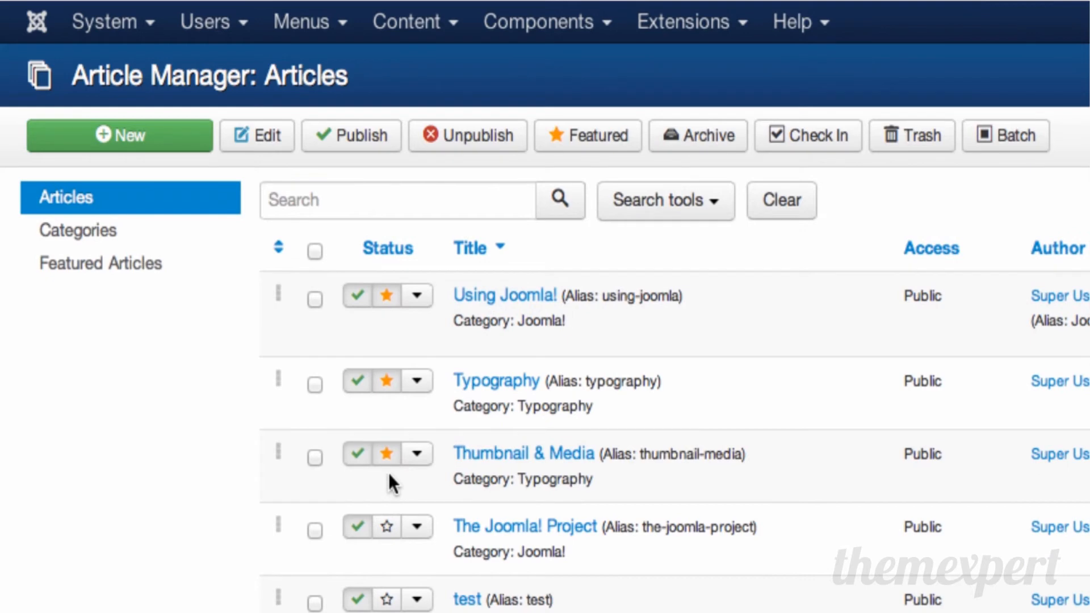
{"action": "mouse_move", "coordinate": [387, 453]}
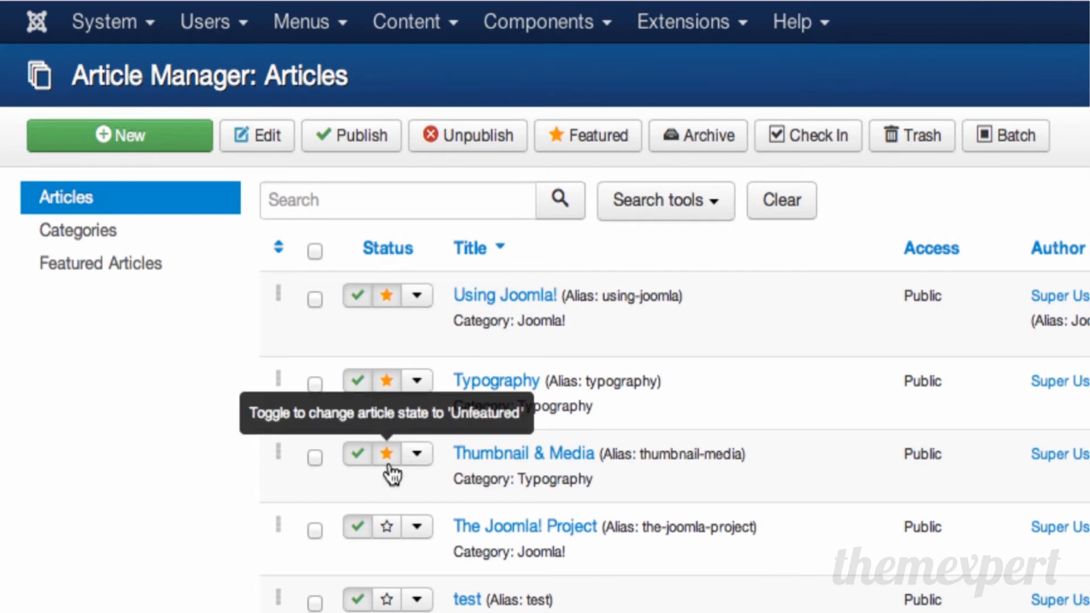
{"action": "mouse_move", "coordinate": [417, 471]}
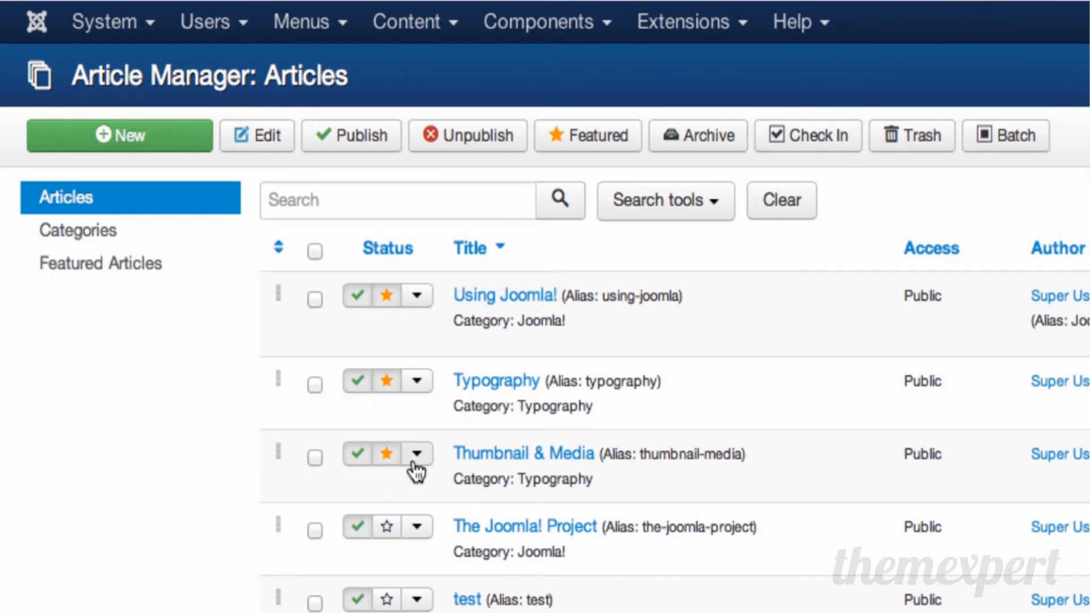
Show the Archive and Trash actions for Thumbnail & Media.
{"action": "left_click", "coordinate": [418, 452]}
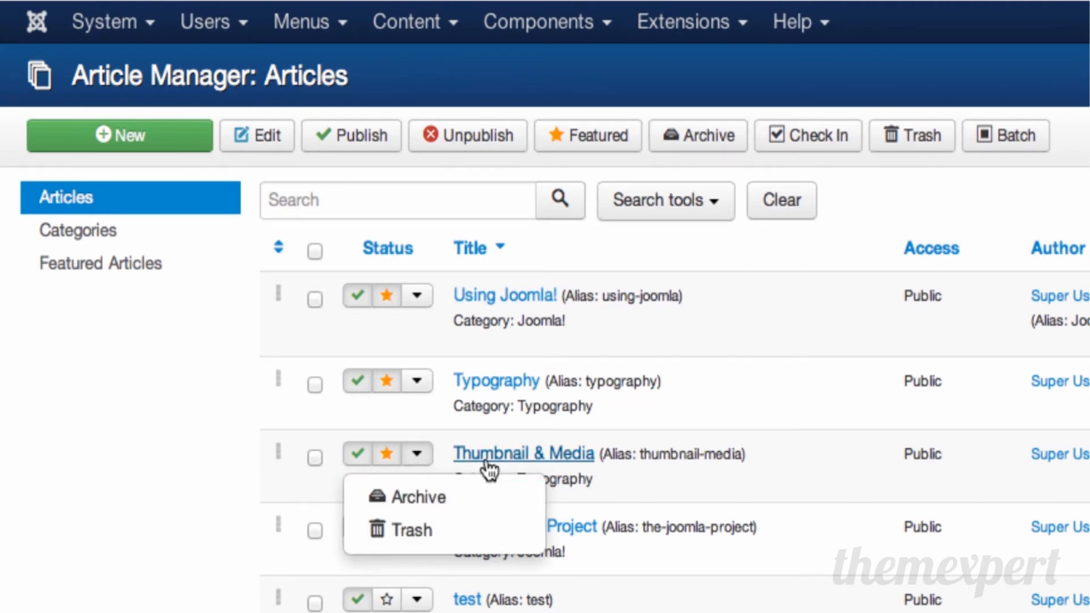
{"action": "mouse_move", "coordinate": [459, 530]}
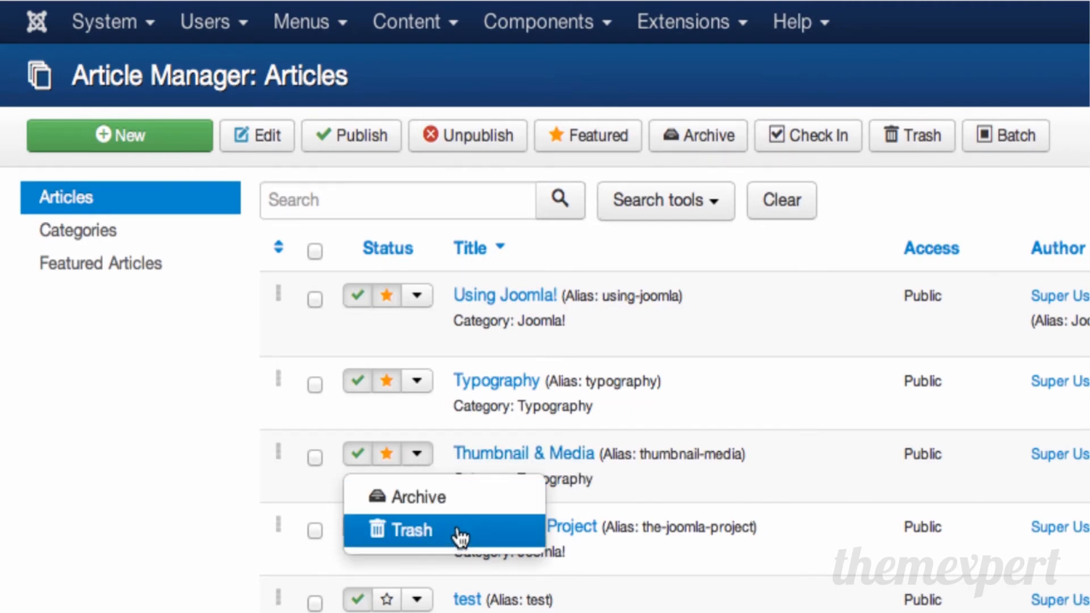
{"action": "mouse_move", "coordinate": [431, 465]}
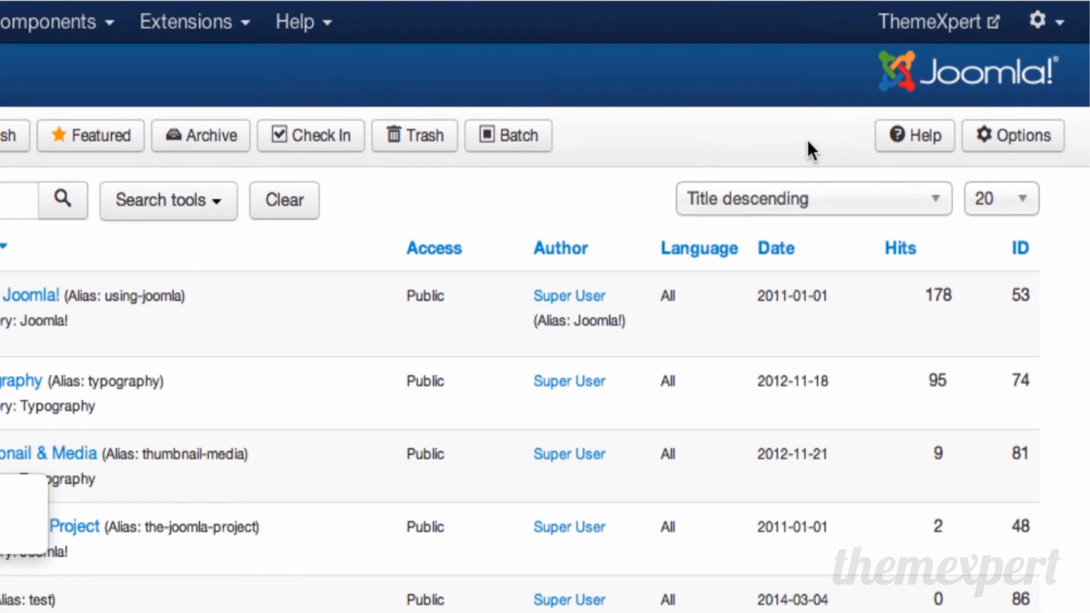
{"action": "mouse_move", "coordinate": [914, 135]}
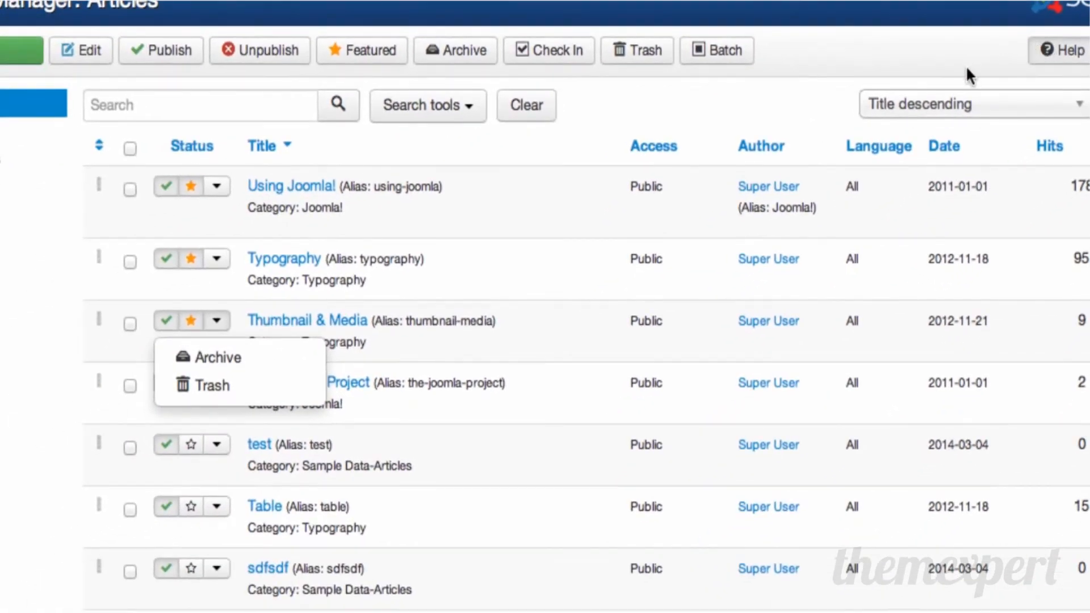
View and scroll through the Article Manager help window.
{"action": "left_click", "coordinate": [1059, 50]}
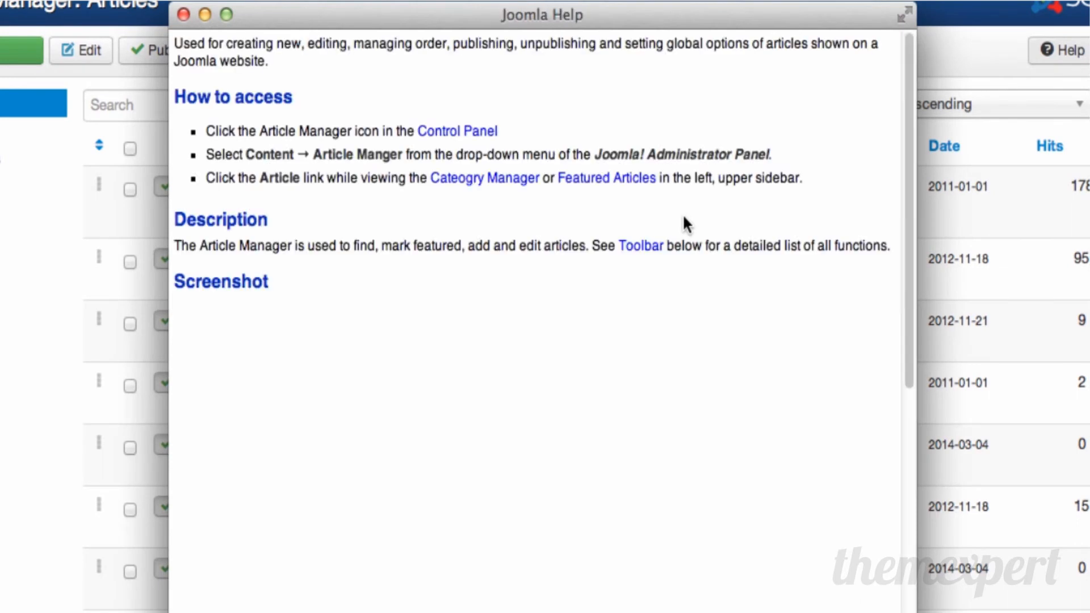
{"action": "scroll", "scroll_direction": "down", "scroll_amount": 3}
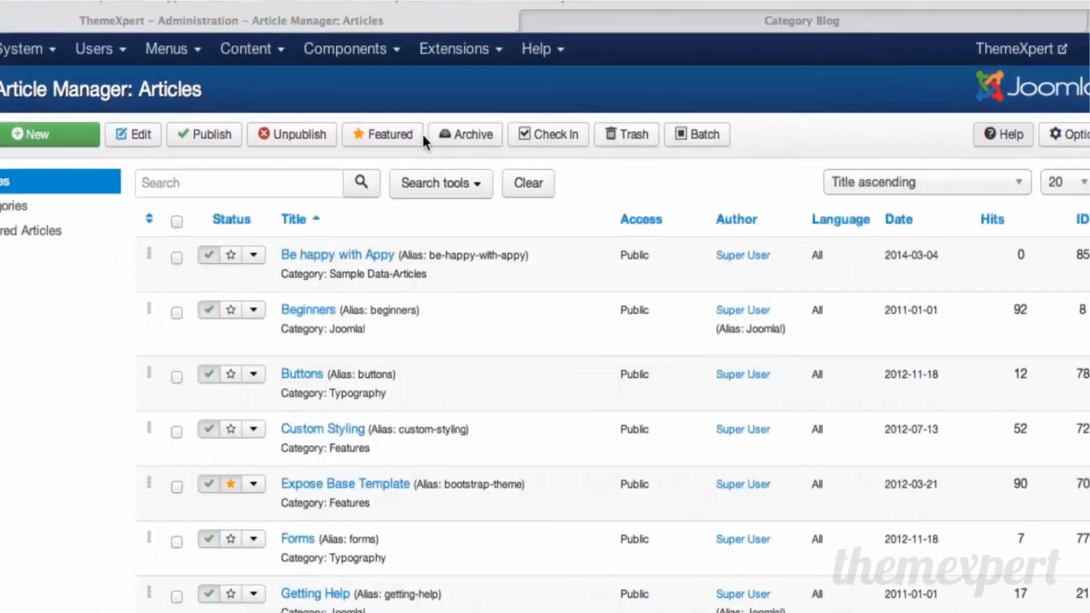
Open Article Manager Options and view the front-end Category Blog page.
{"action": "left_click", "coordinate": [1074, 134]}
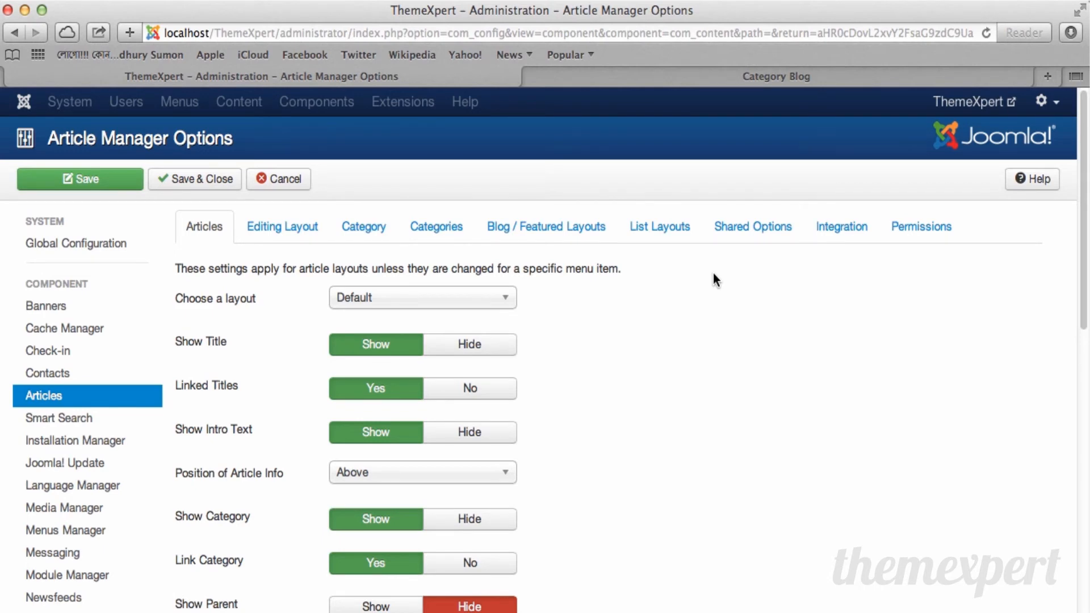
{"action": "left_click", "coordinate": [775, 76]}
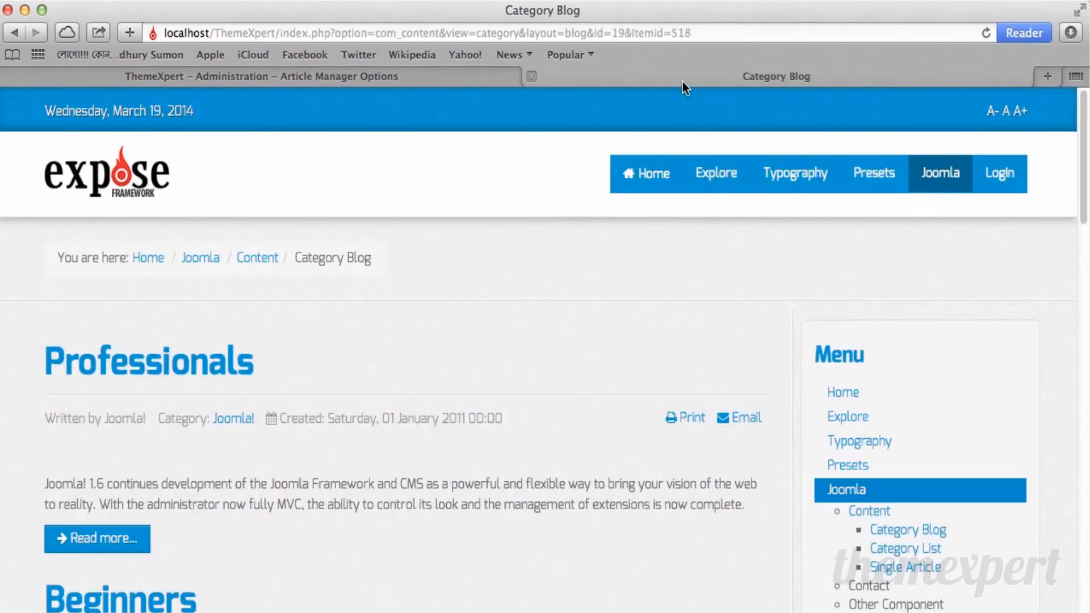
{"action": "mouse_move", "coordinate": [529, 212]}
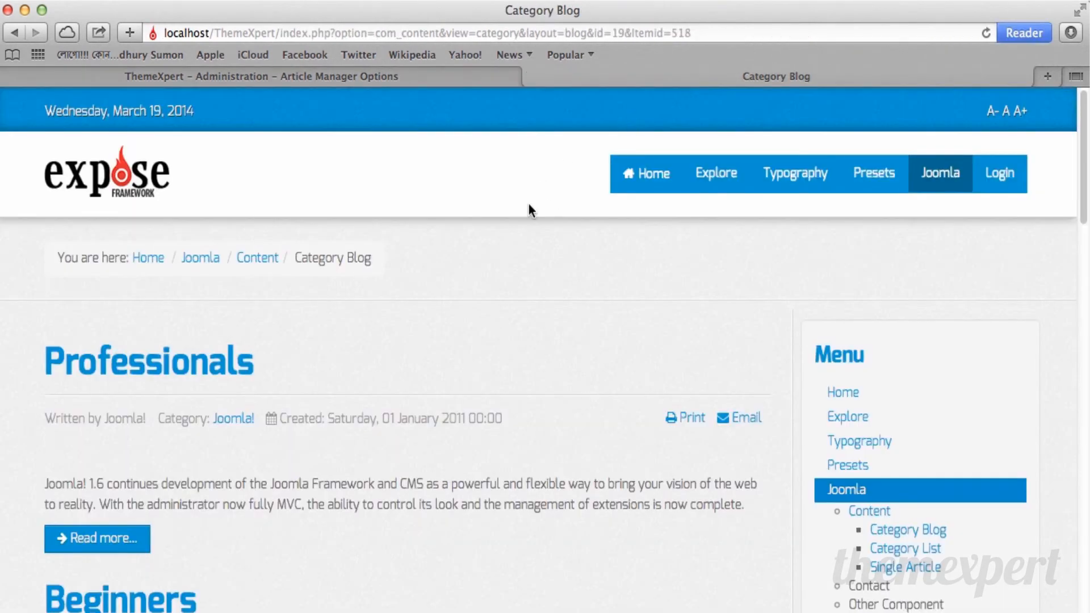
{"action": "mouse_move", "coordinate": [328, 315]}
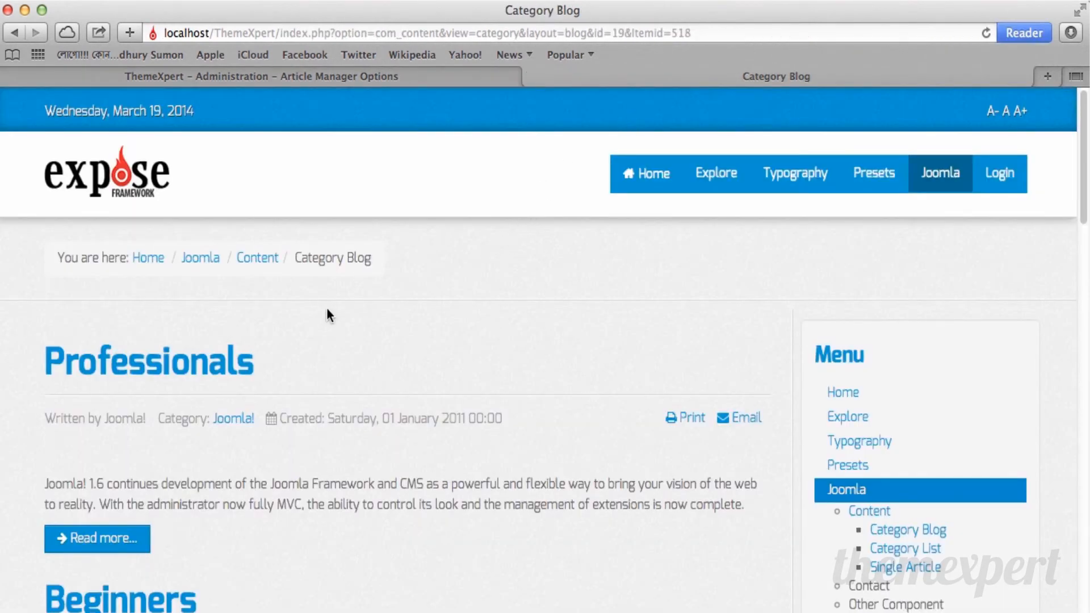
{"action": "mouse_move", "coordinate": [210, 357]}
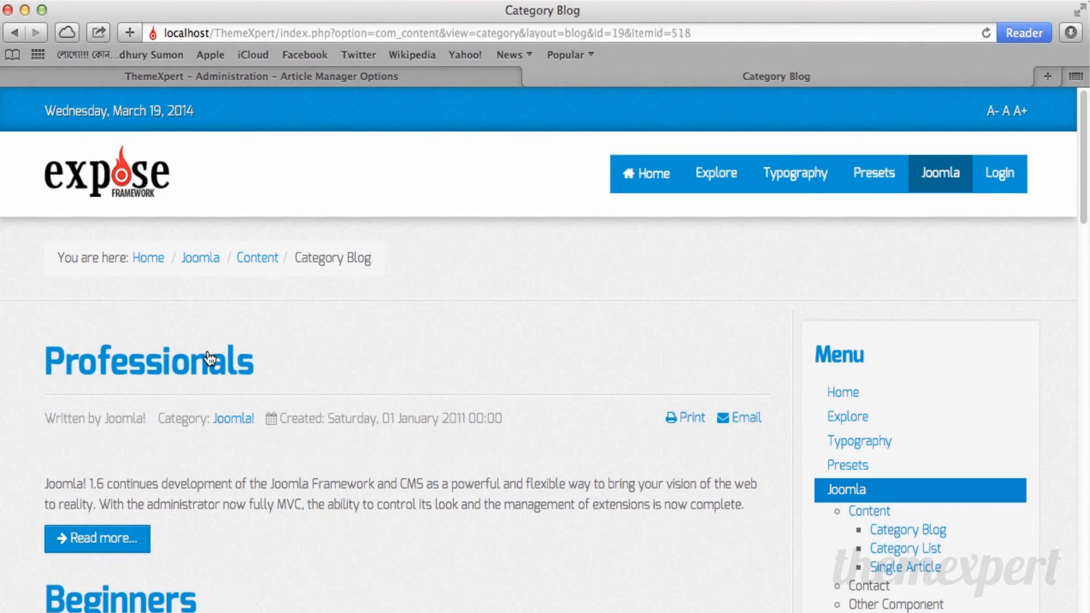
Switch Linked Titles to No in Article Options and view the Category Blog titles.
{"action": "left_click", "coordinate": [261, 77]}
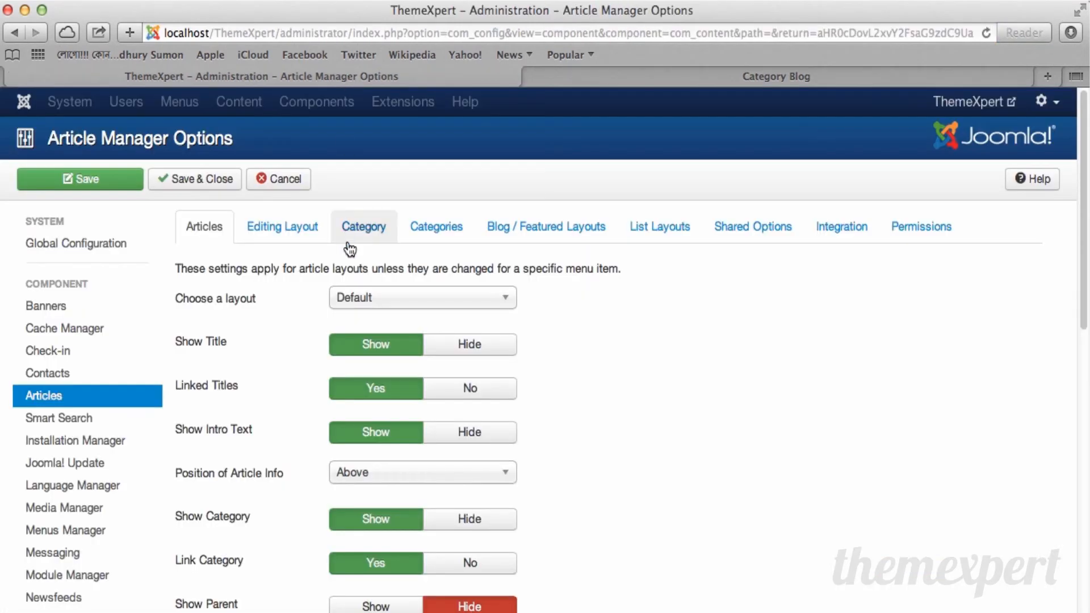
{"action": "mouse_move", "coordinate": [207, 397]}
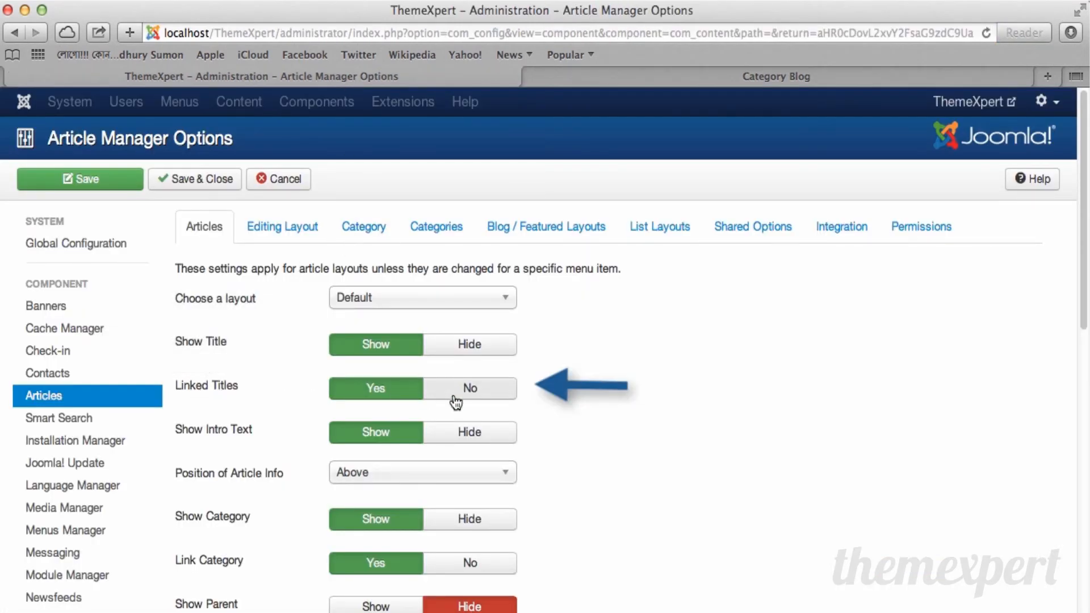
{"action": "left_click", "coordinate": [468, 388]}
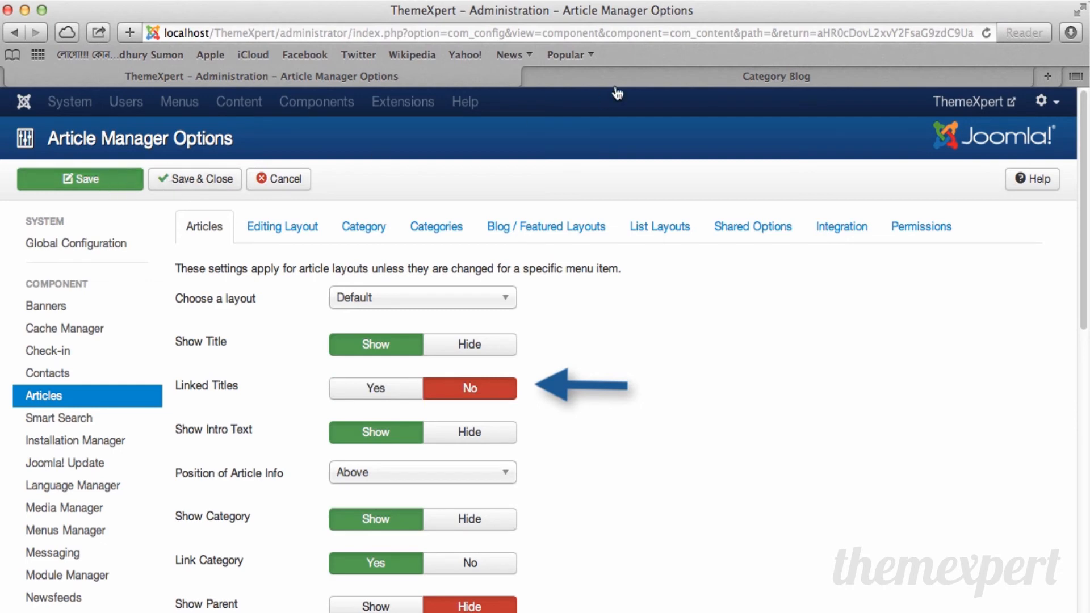
{"action": "left_click", "coordinate": [776, 76]}
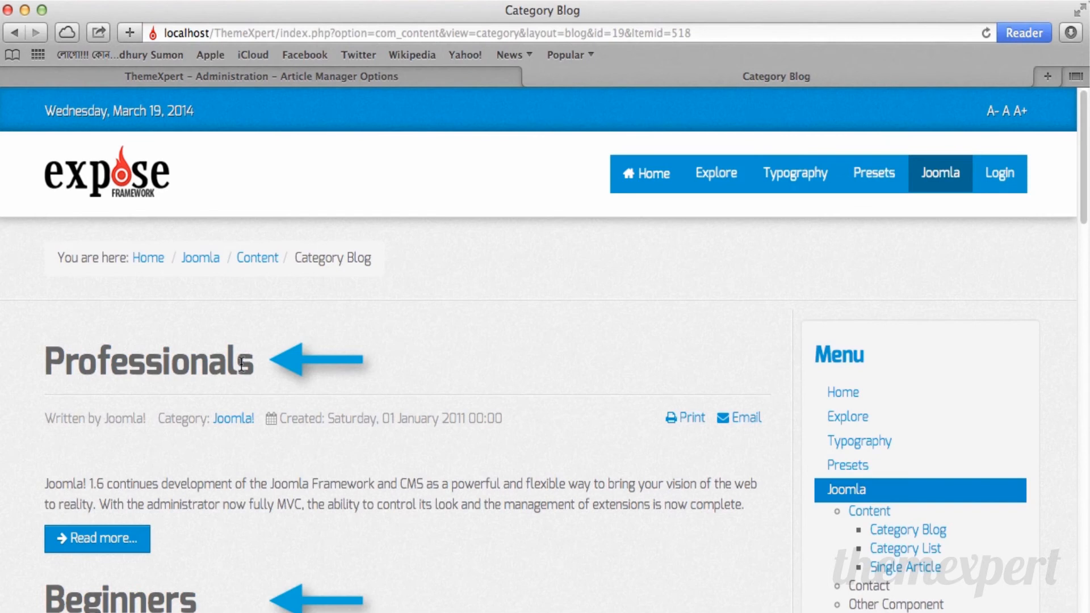
{"action": "mouse_move", "coordinate": [182, 365]}
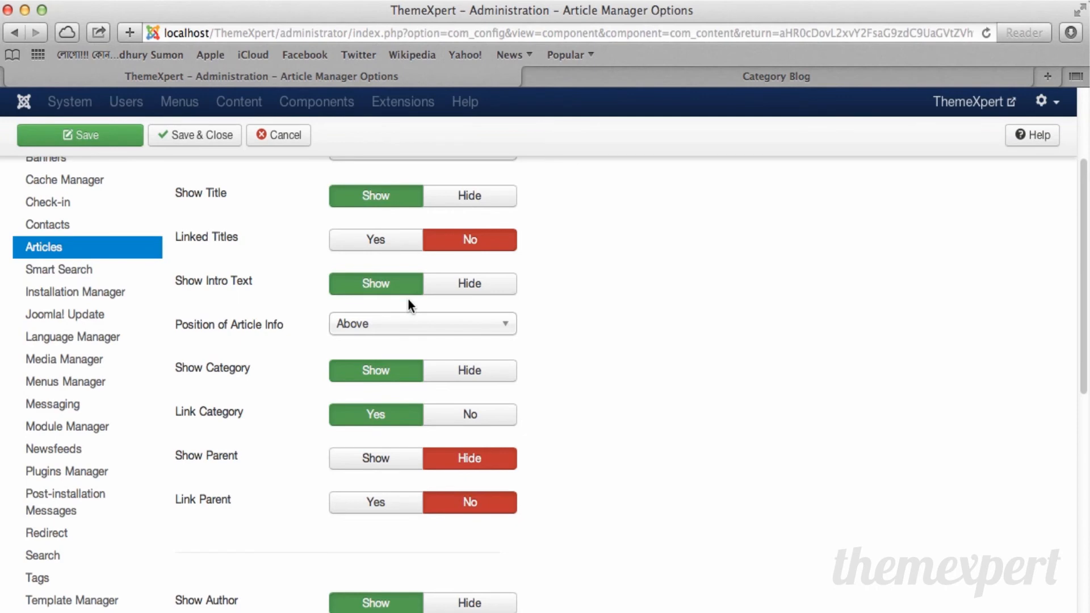
{"action": "mouse_move", "coordinate": [554, 291]}
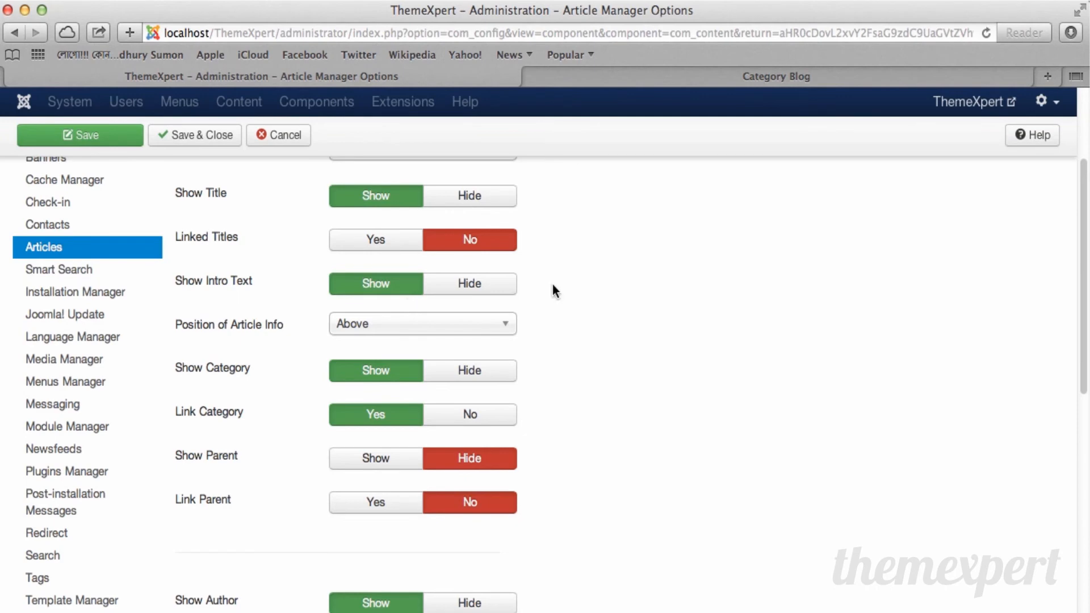
{"action": "mouse_move", "coordinate": [412, 258]}
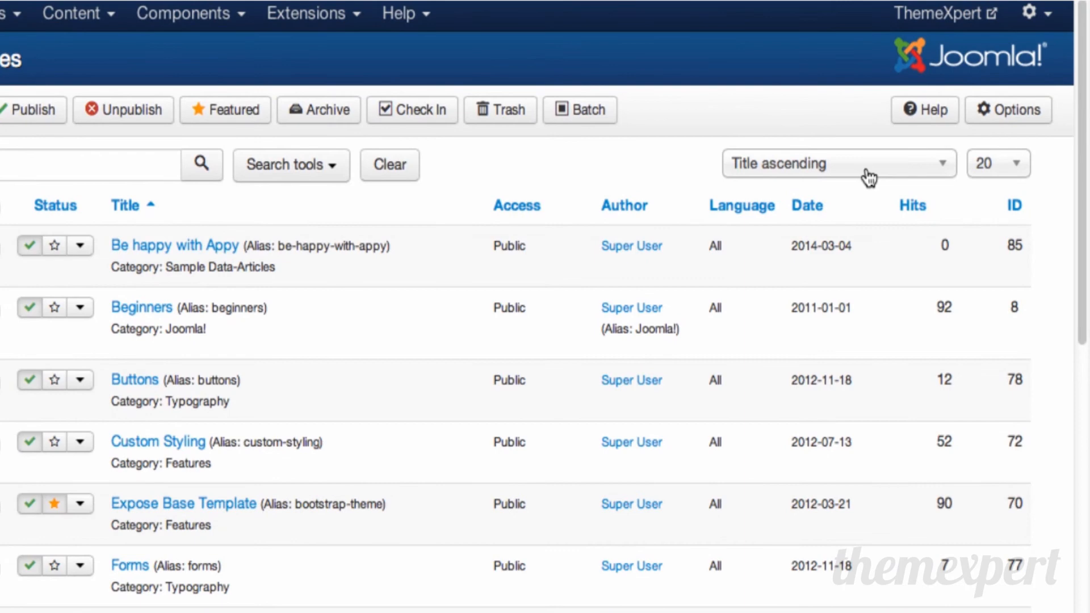
Choose Date ascending from the sort dropdown so 2011-01-01 articles like Beginners lead.
{"action": "left_click", "coordinate": [838, 164]}
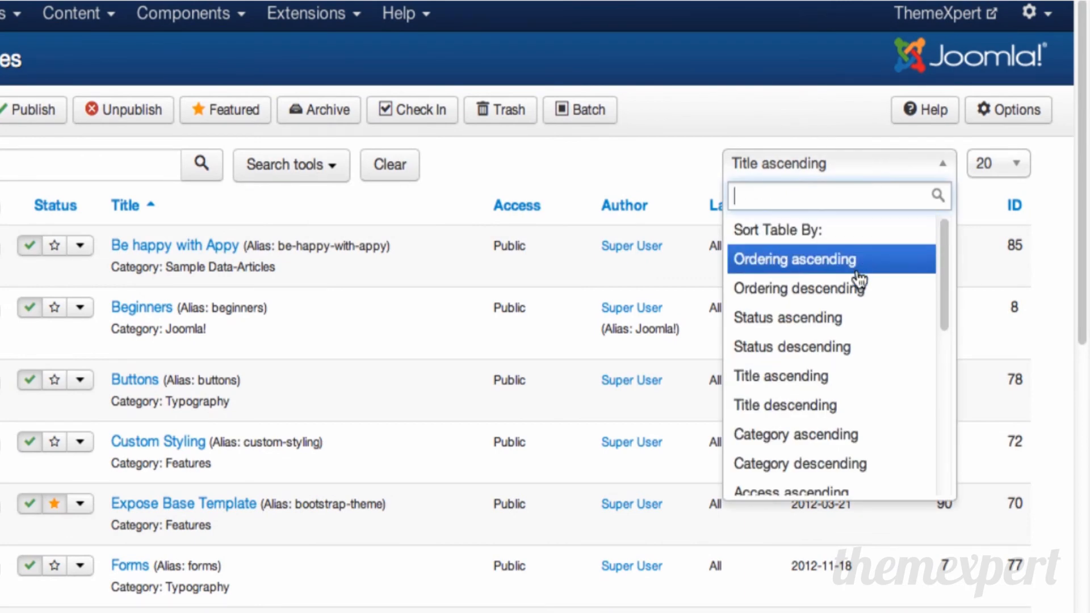
{"action": "mouse_move", "coordinate": [831, 318]}
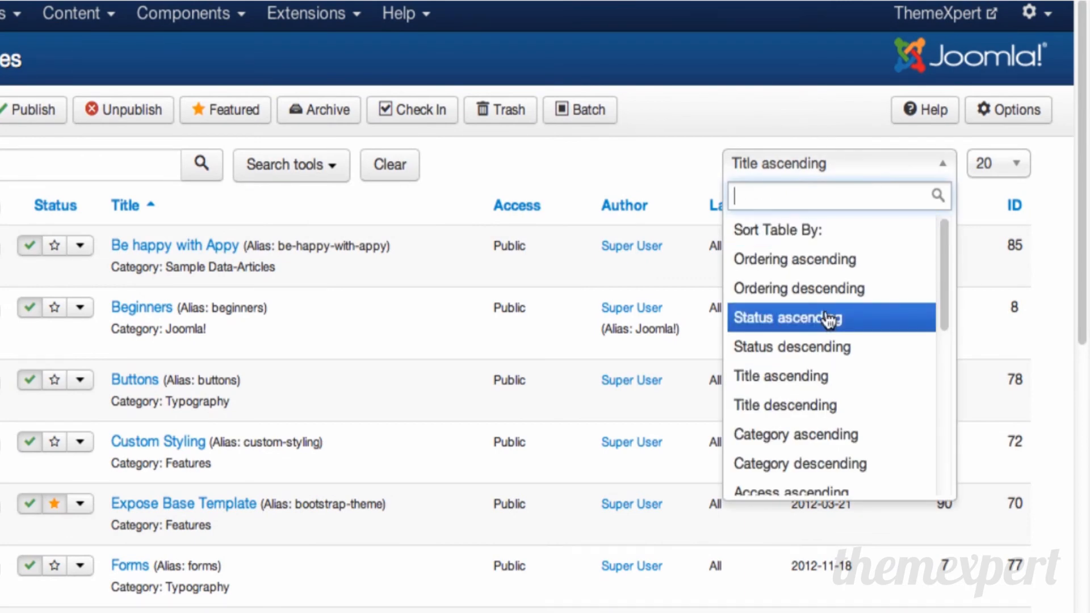
{"action": "mouse_move", "coordinate": [796, 434]}
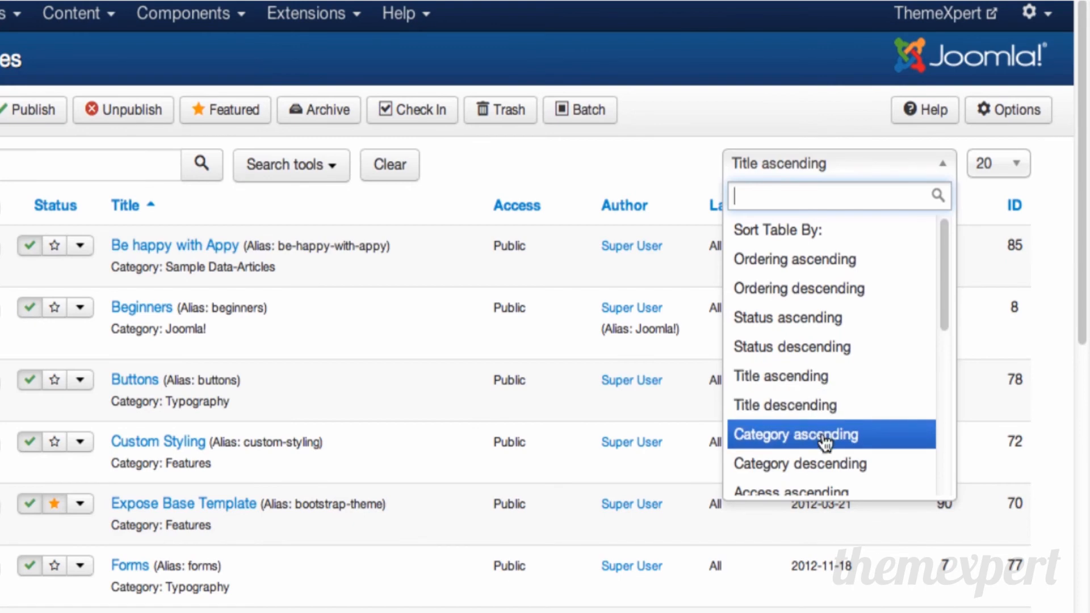
{"action": "scroll", "scroll_direction": "down", "scroll_amount": 3}
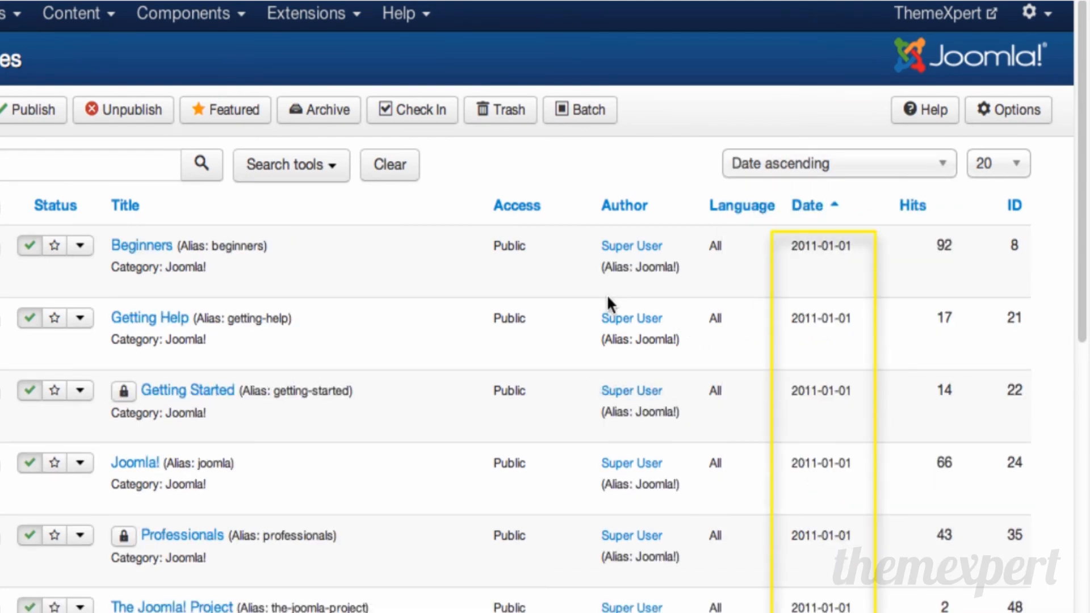
{"action": "mouse_move", "coordinate": [879, 180]}
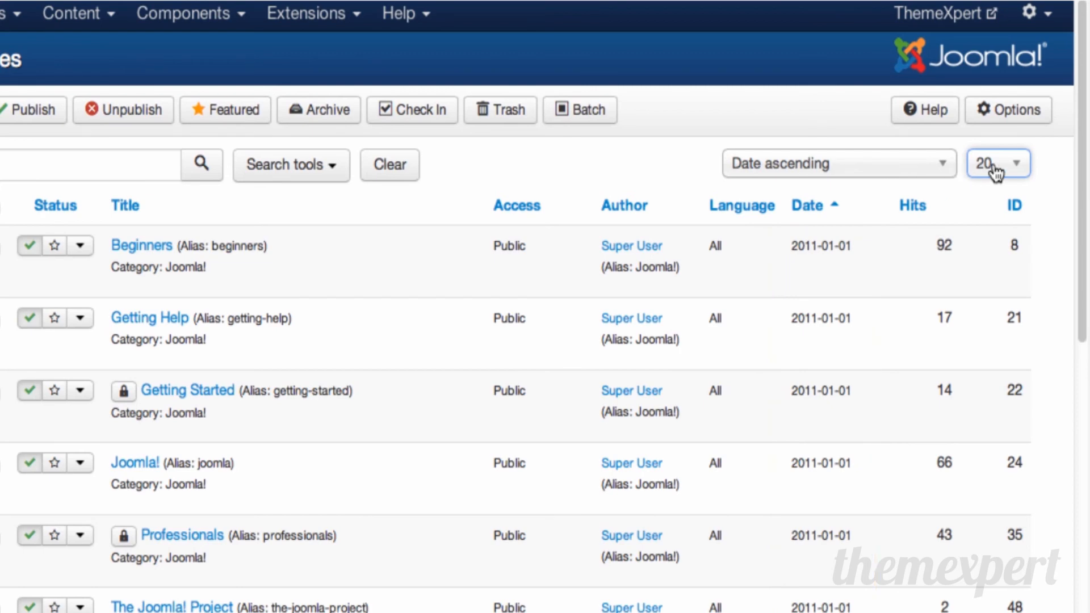
Set the list limit dropdown to 5 articles per page and check the filter options.
{"action": "left_click", "coordinate": [996, 163]}
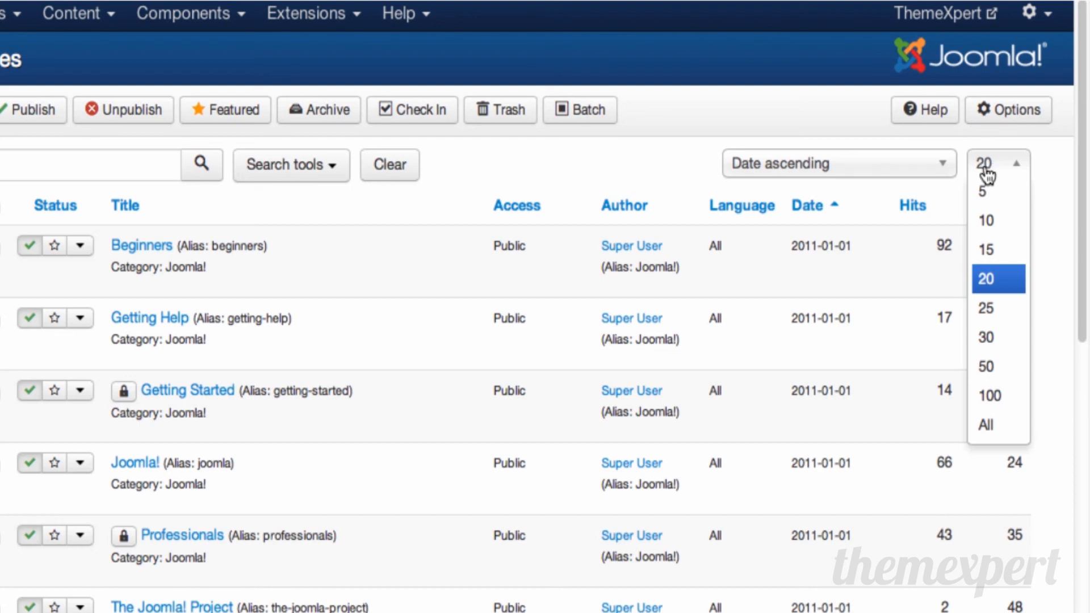
{"action": "mouse_move", "coordinate": [520, 445]}
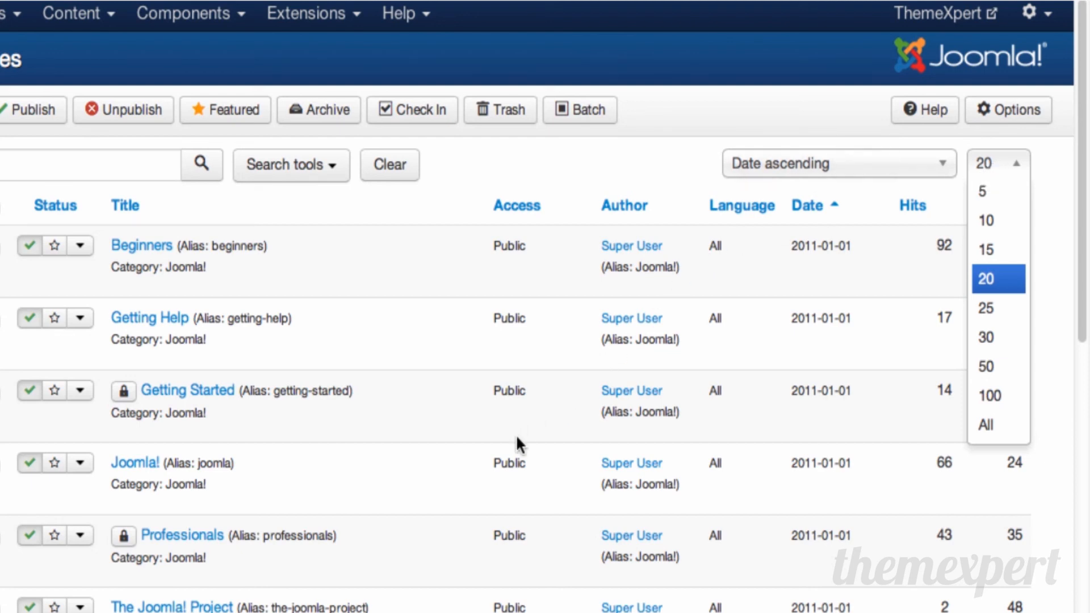
{"action": "scroll", "scroll_direction": "down", "scroll_amount": 3}
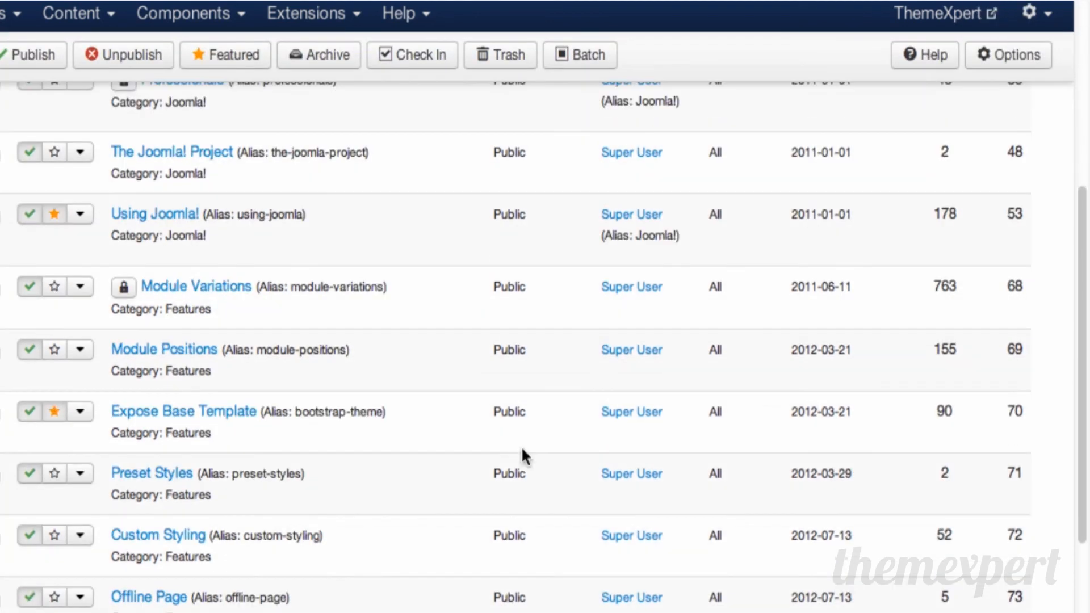
{"action": "scroll", "scroll_direction": "down", "scroll_amount": 3}
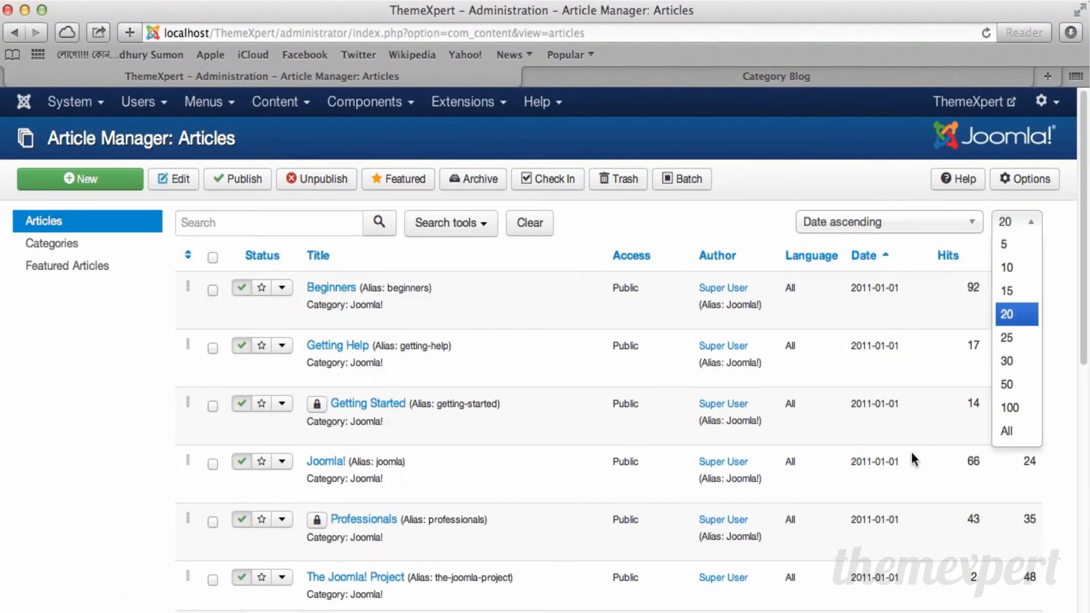
{"action": "mouse_move", "coordinate": [1015, 244]}
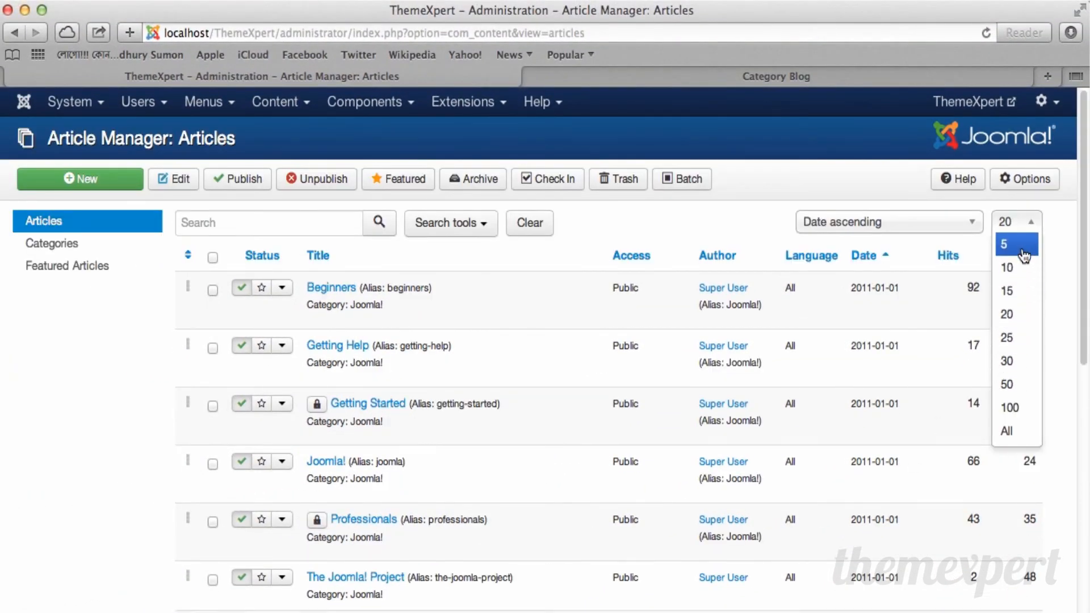
{"action": "left_click", "coordinate": [1005, 244]}
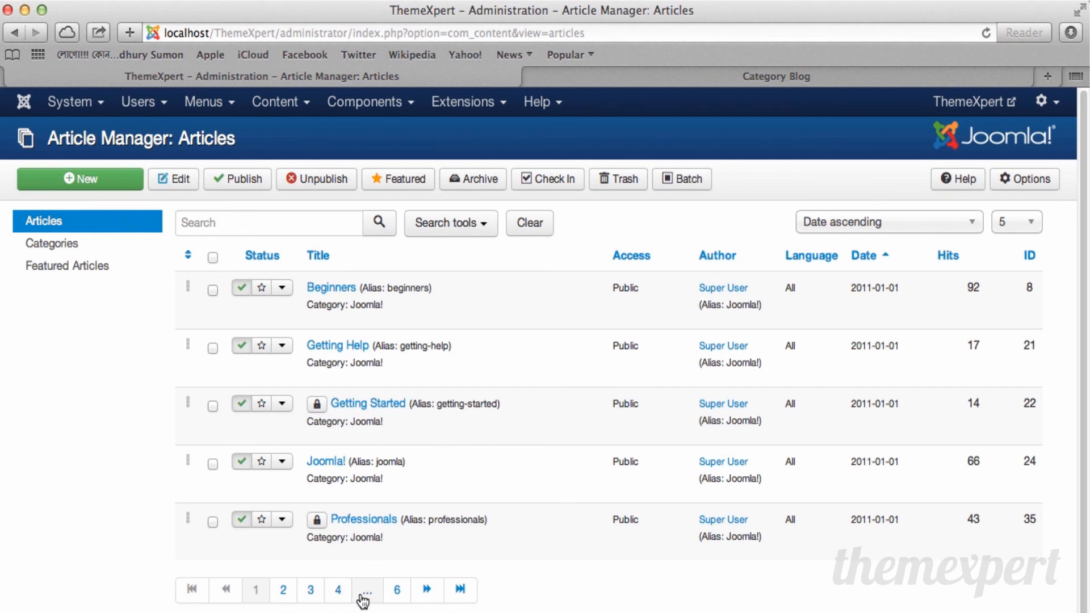
{"action": "left_click", "coordinate": [450, 202]}
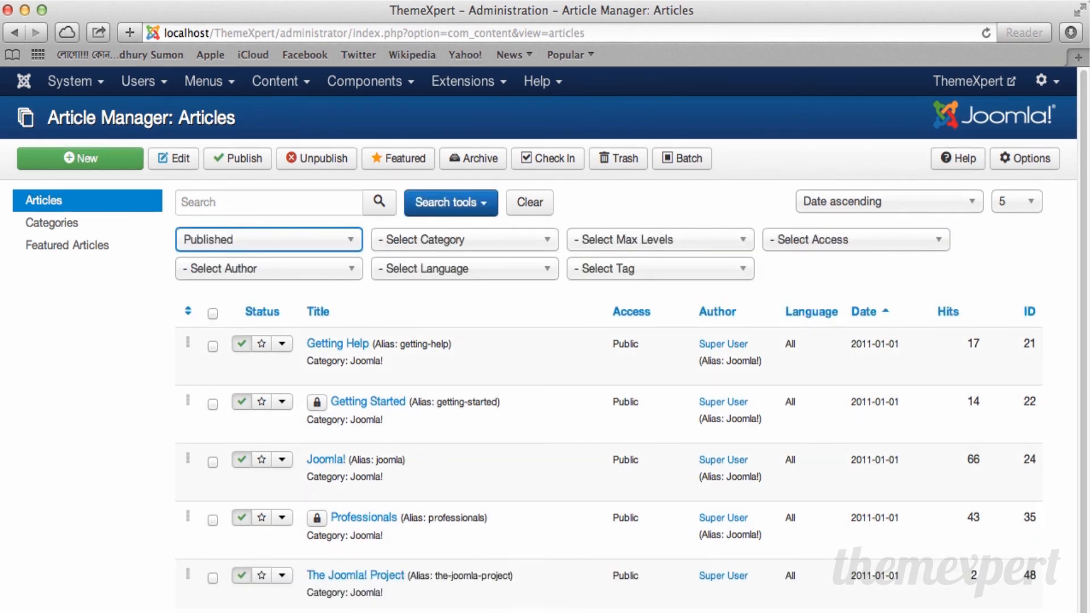